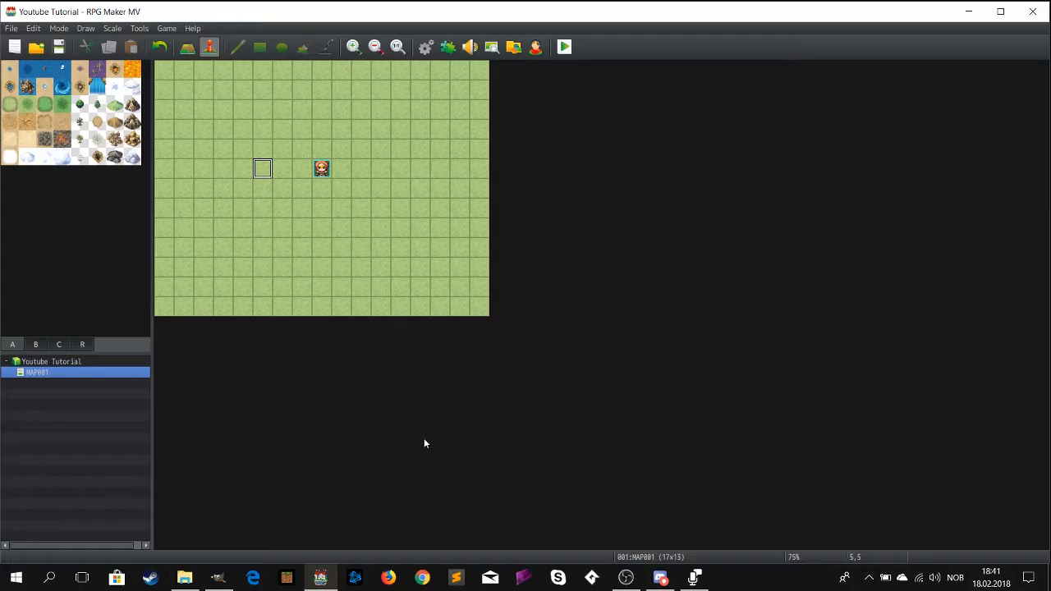
mouse_move(420, 443)
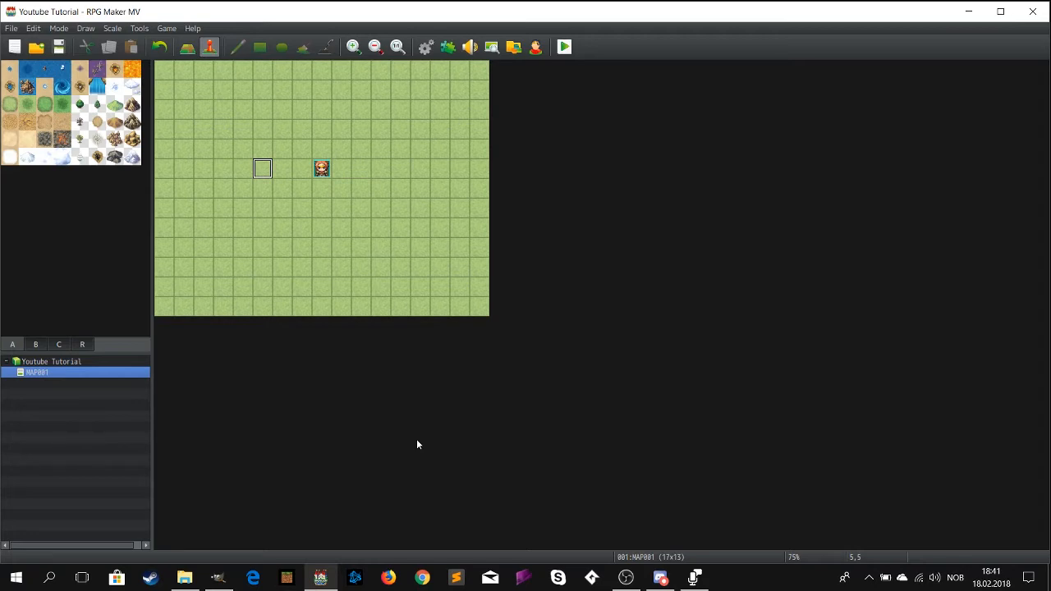
mouse_move(288, 174)
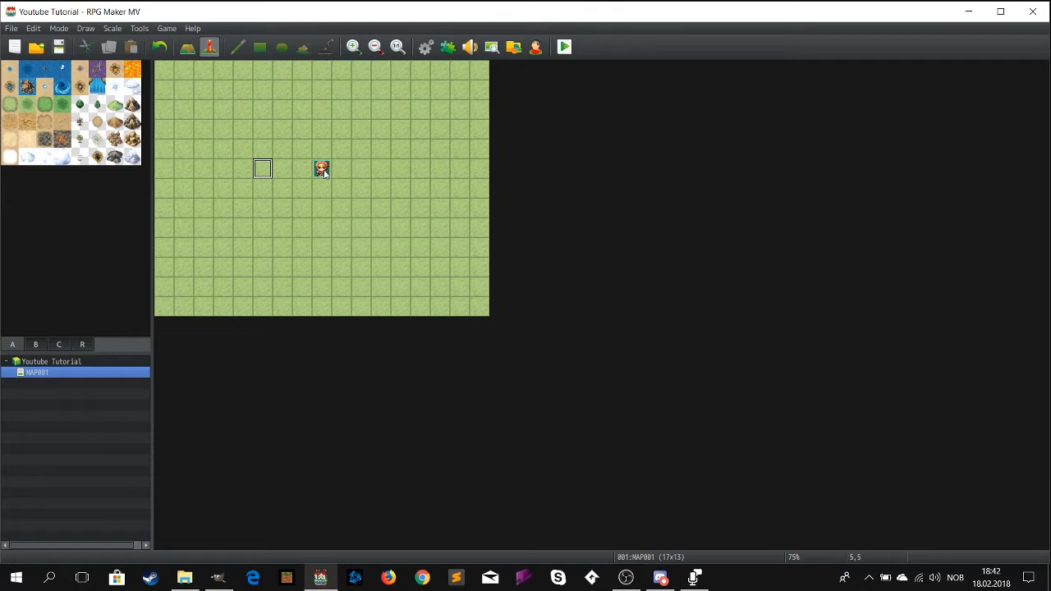
Launch the Character Generator from the toolbar
left_click(138, 28)
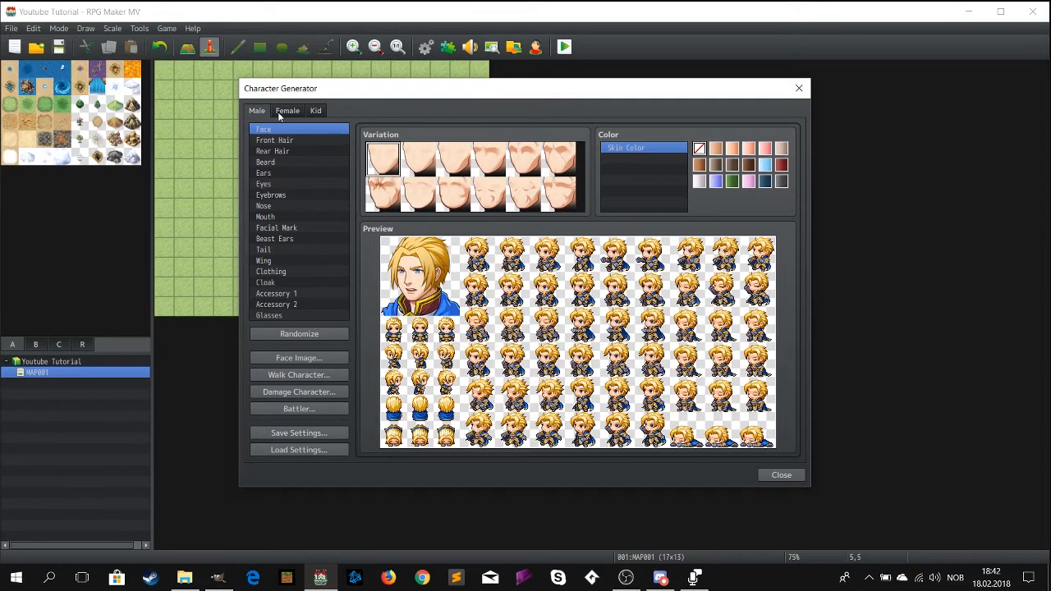
Step through the hair, ear, eye, nose and tail parts and remove the cloak
left_click(274, 139)
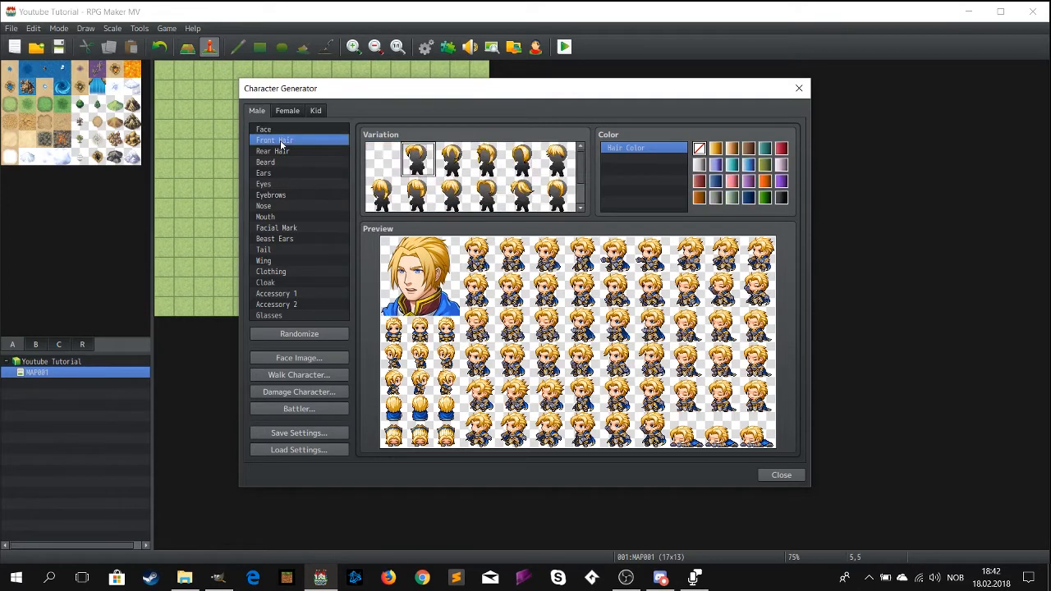
left_click(273, 151)
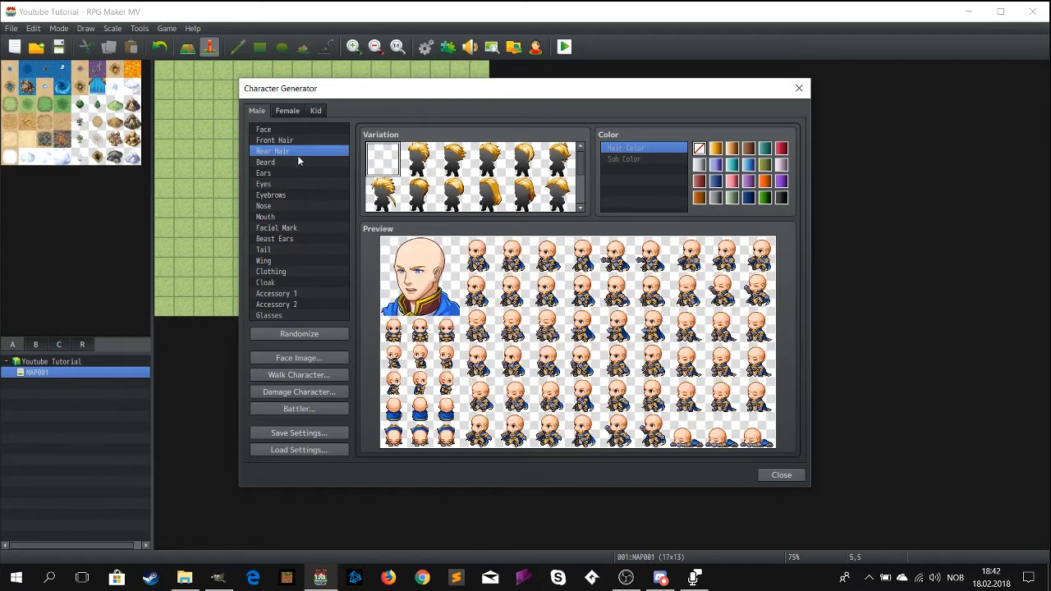
left_click(263, 174)
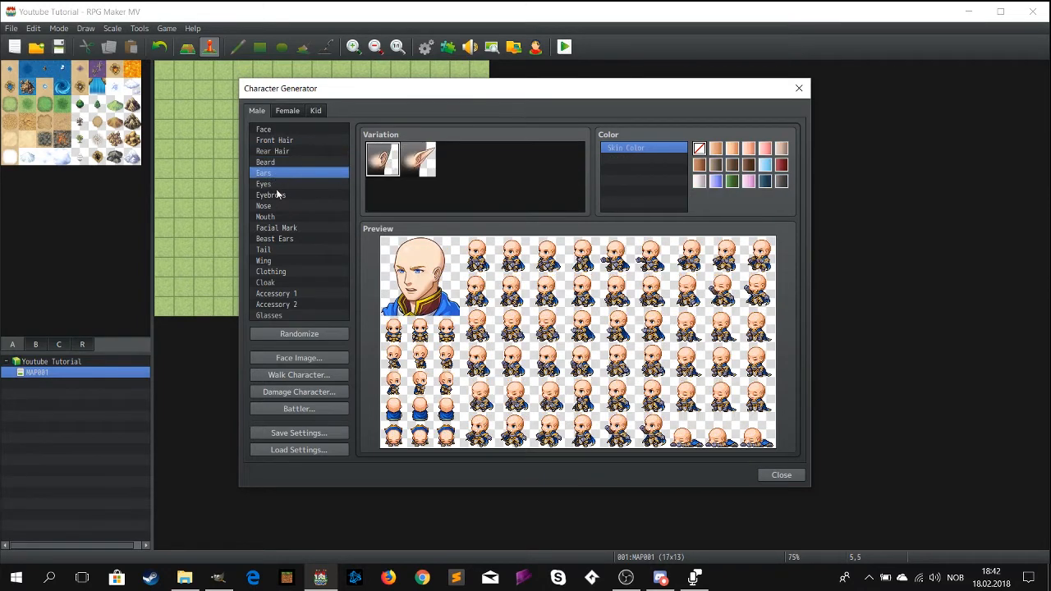
left_click(263, 184)
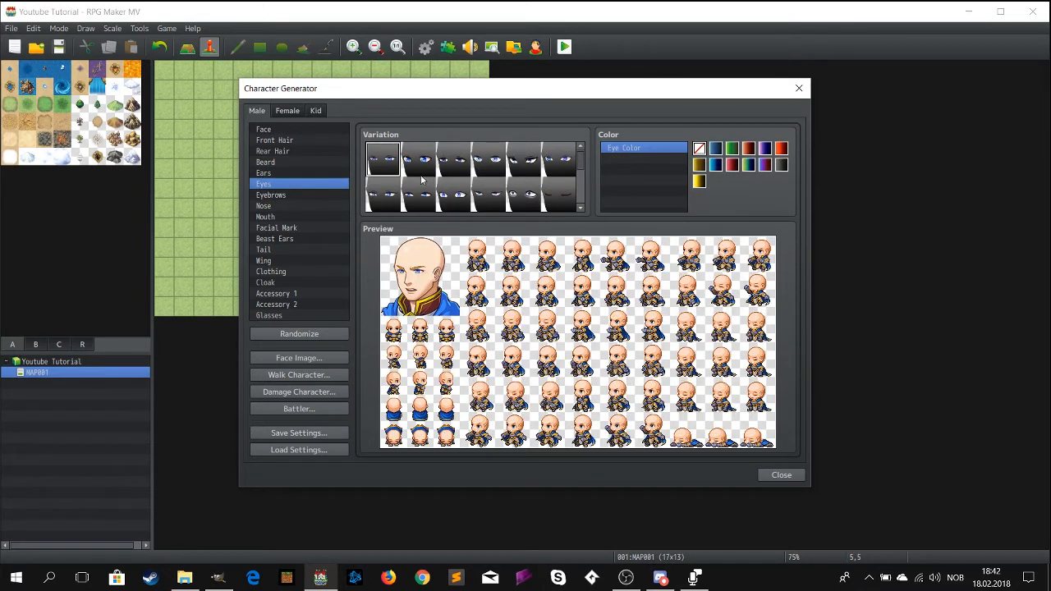
left_click(262, 207)
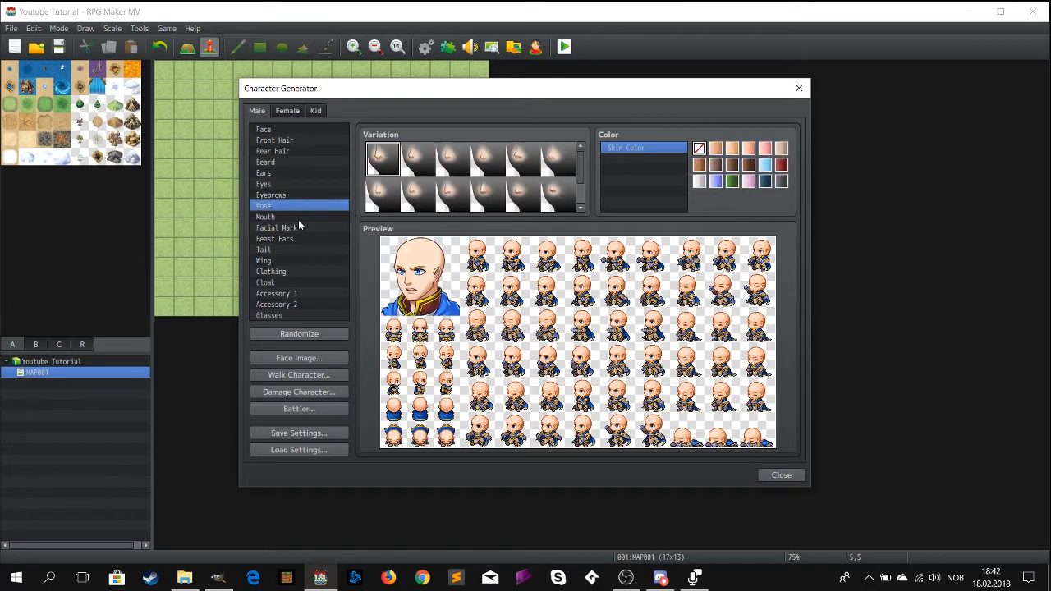
left_click(262, 249)
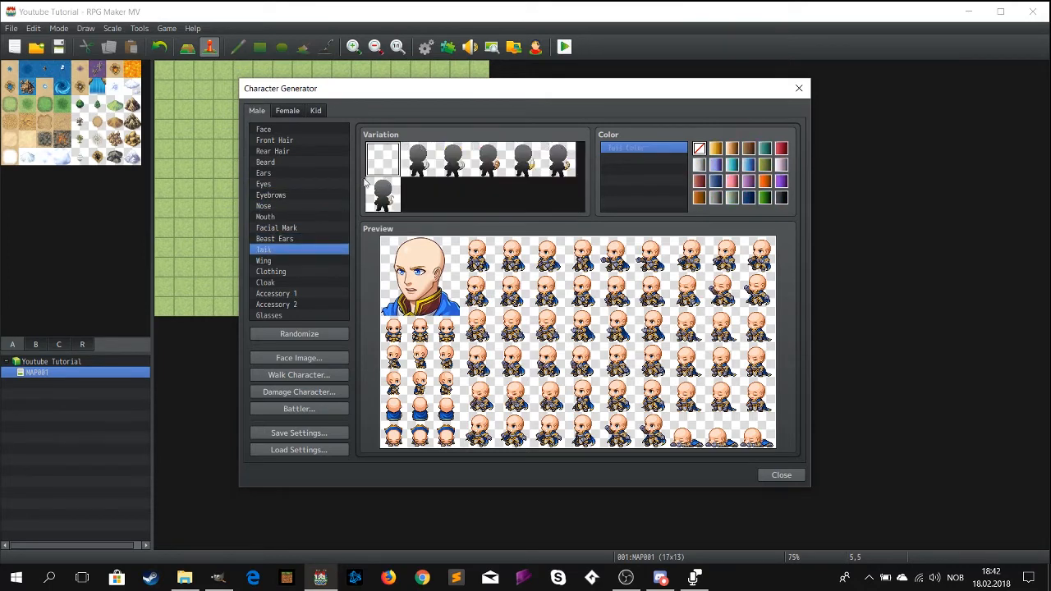
left_click(266, 282)
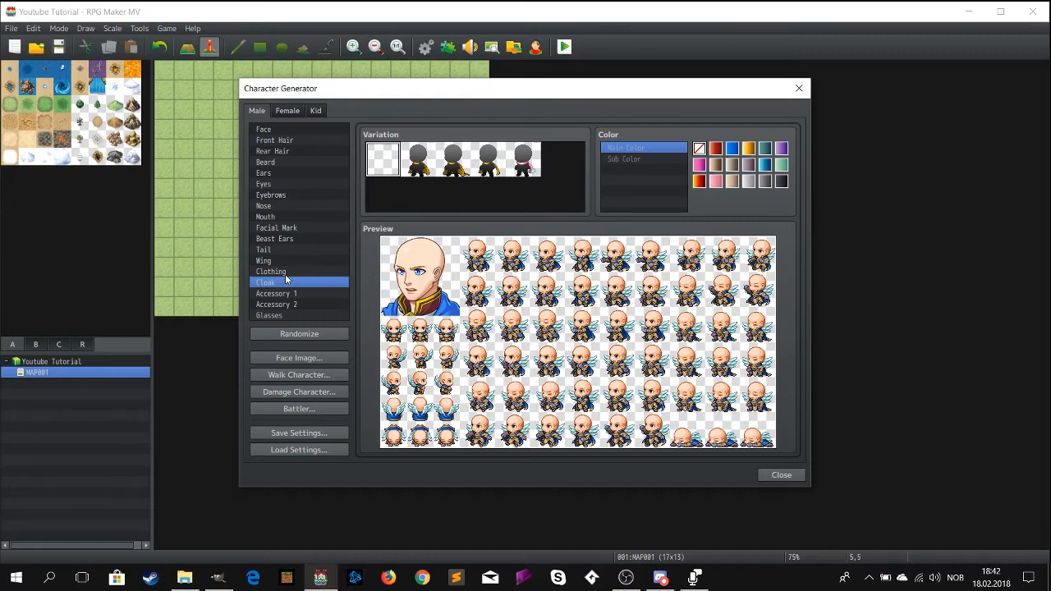
left_click(381, 157)
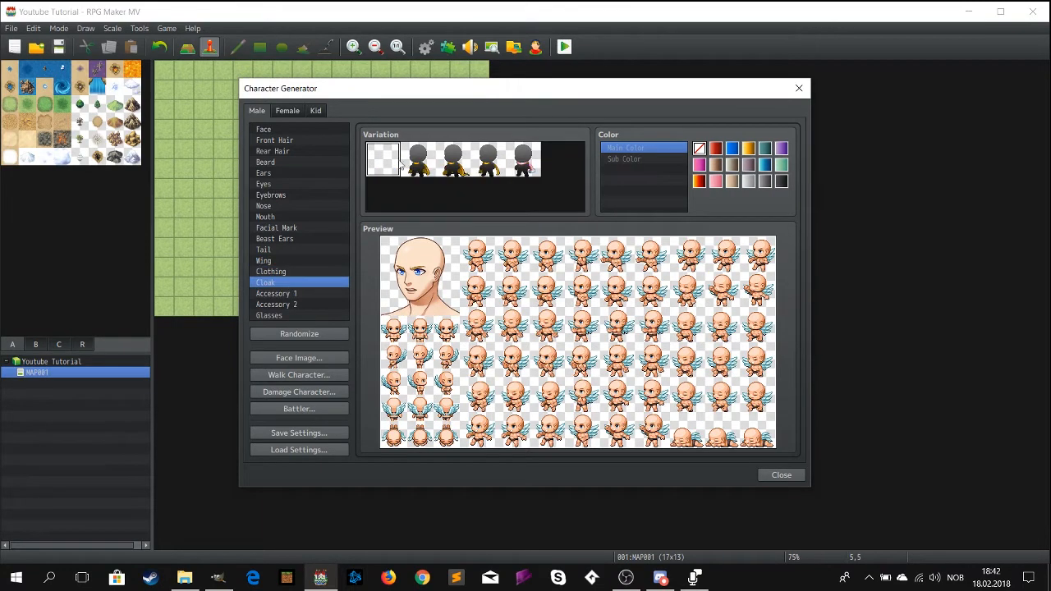
Review the accessory and glasses parts and remove the wings
left_click(276, 292)
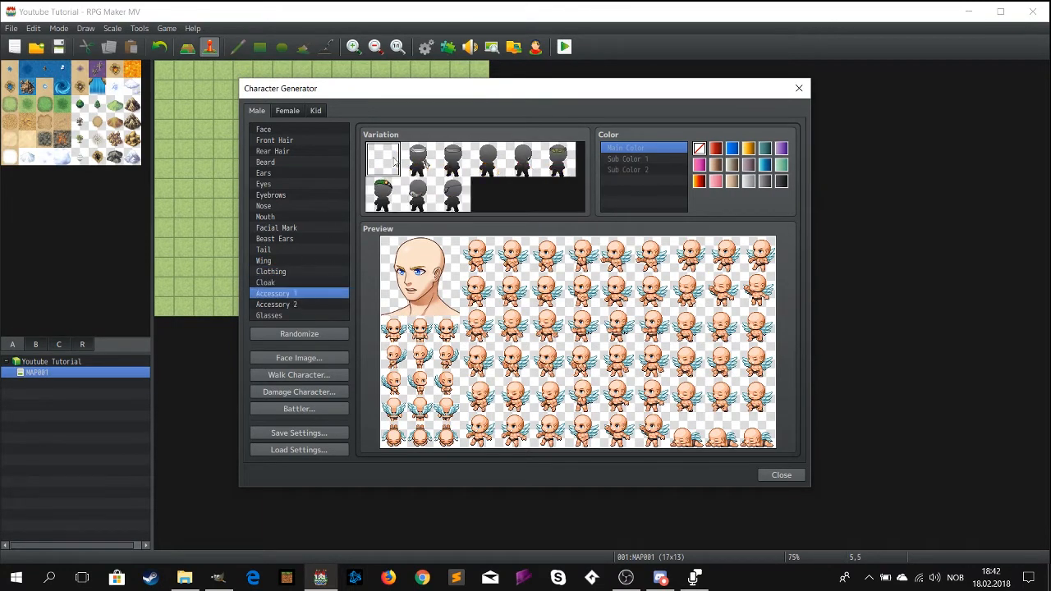
left_click(276, 304)
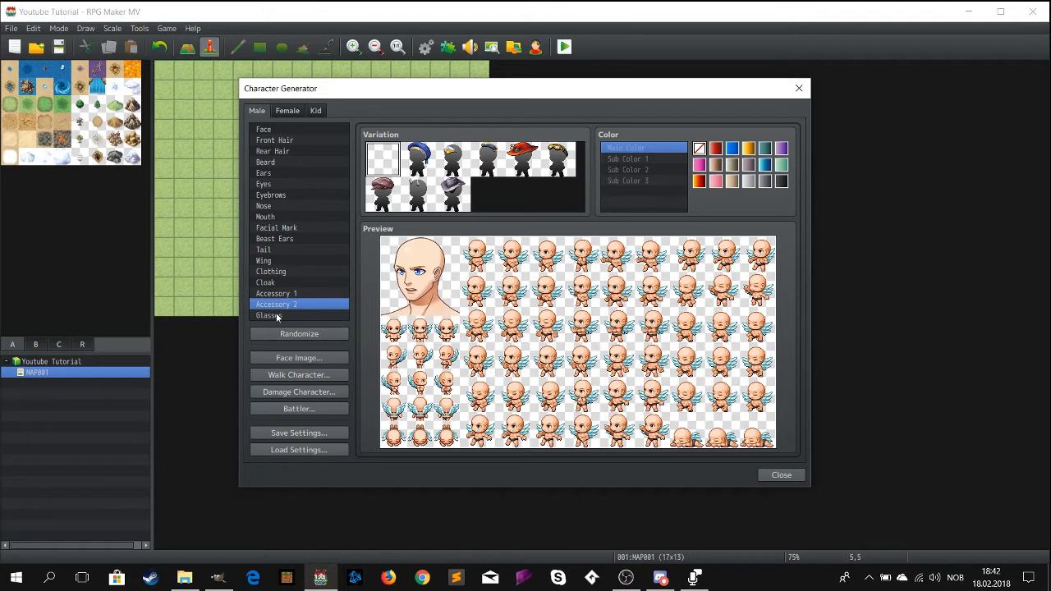
left_click(270, 315)
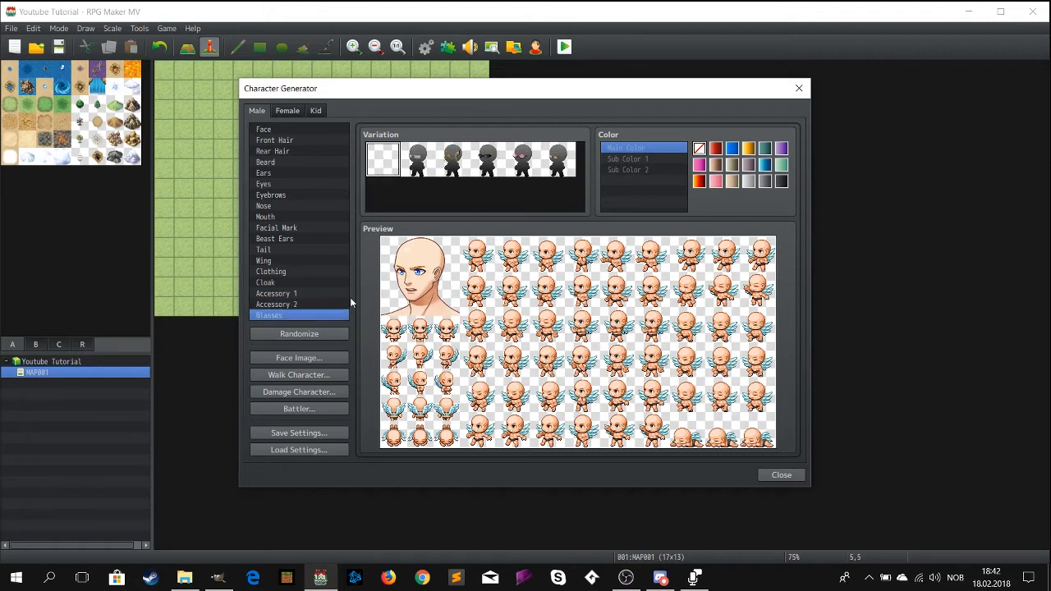
left_click(276, 292)
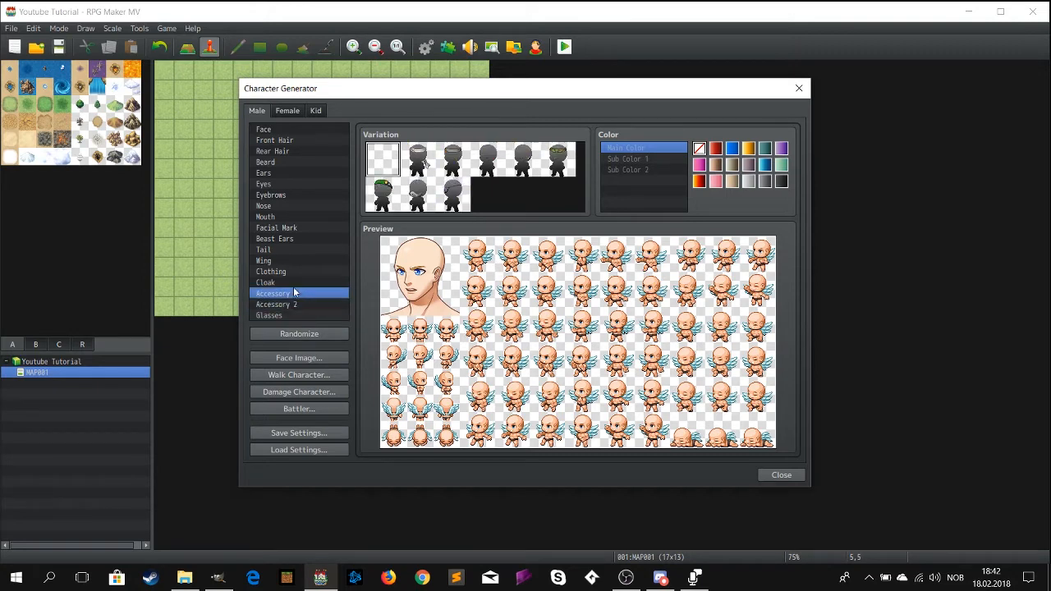
left_click(262, 260)
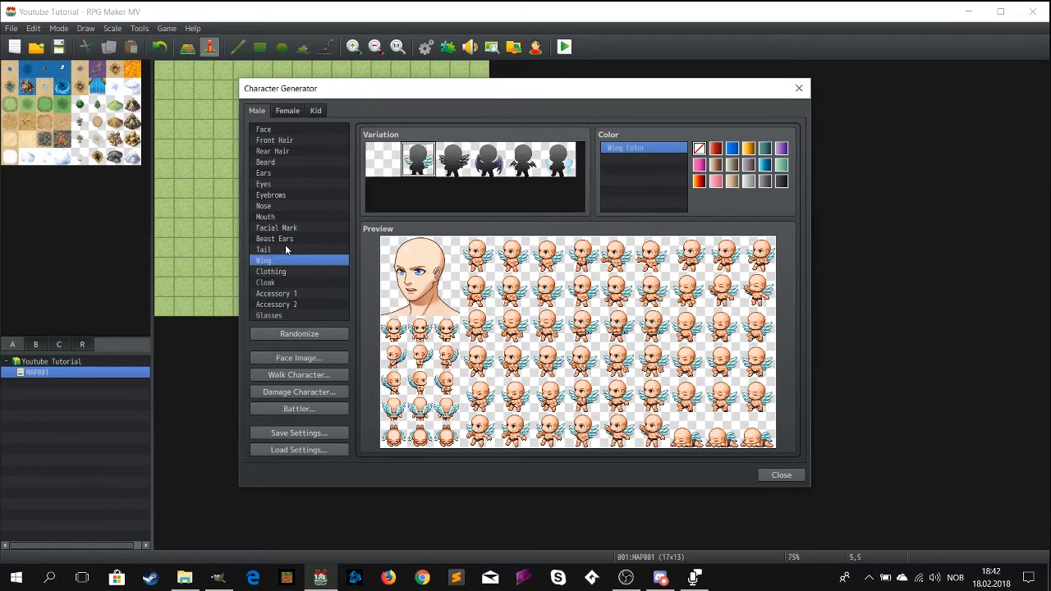
left_click(381, 158)
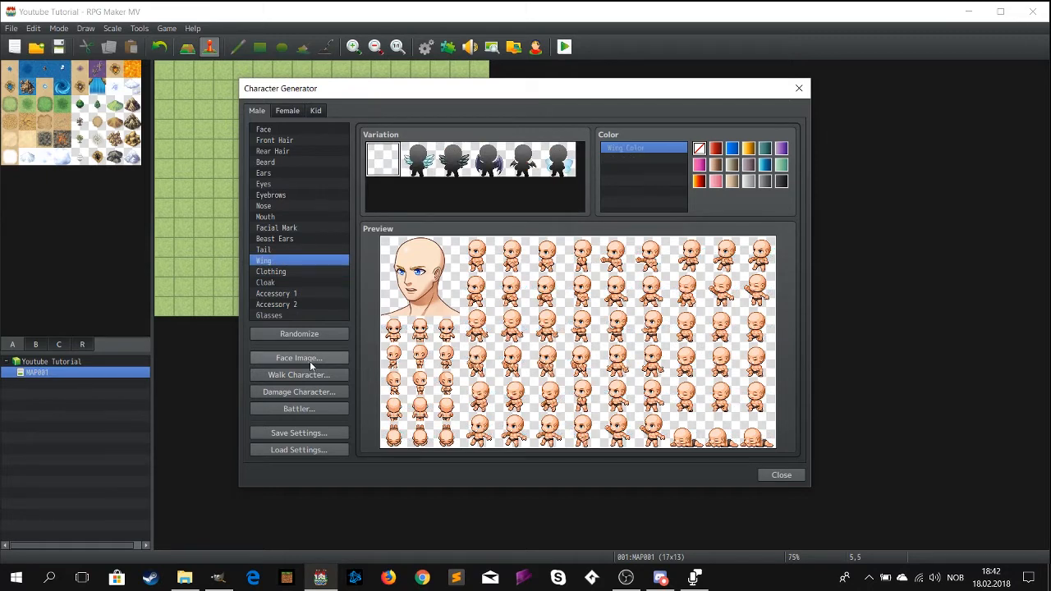
mouse_move(299, 391)
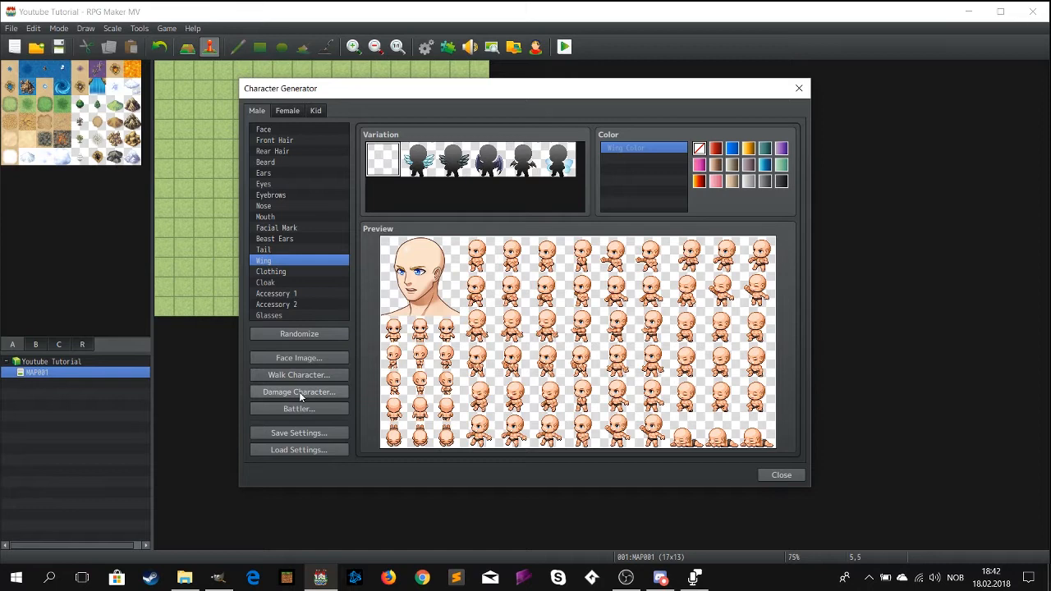
Export the walking sprite sheet as 'template' to img/characters and close the generator
left_click(299, 374)
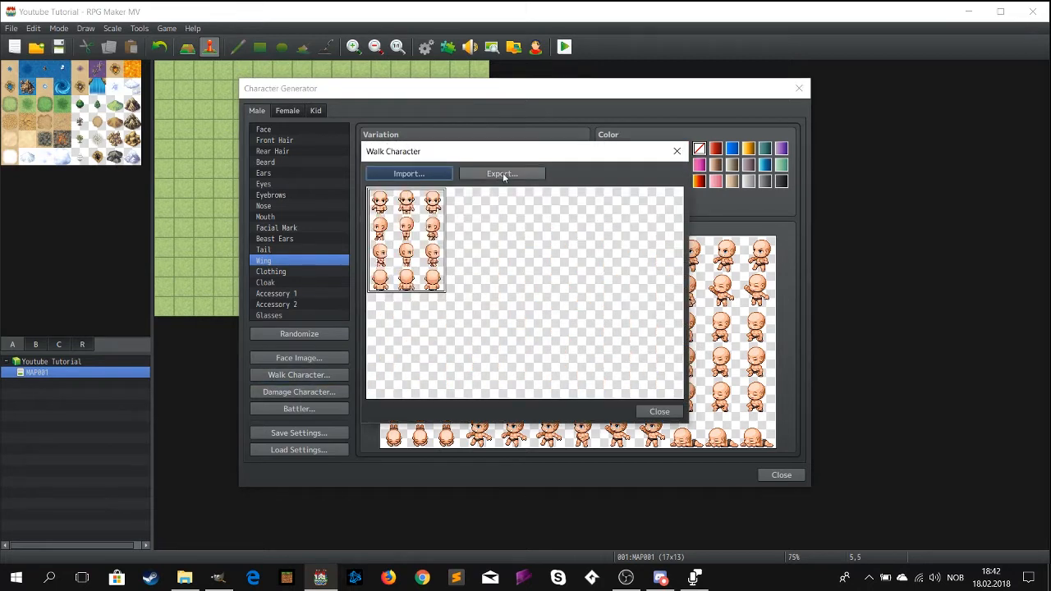
left_click(502, 174)
type("template")
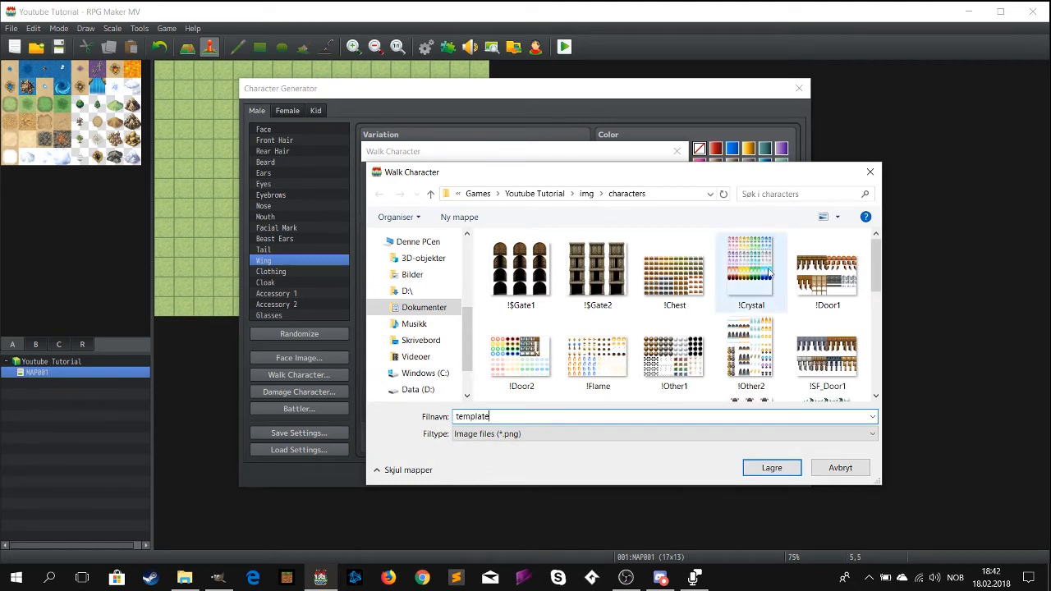
left_click(771, 466)
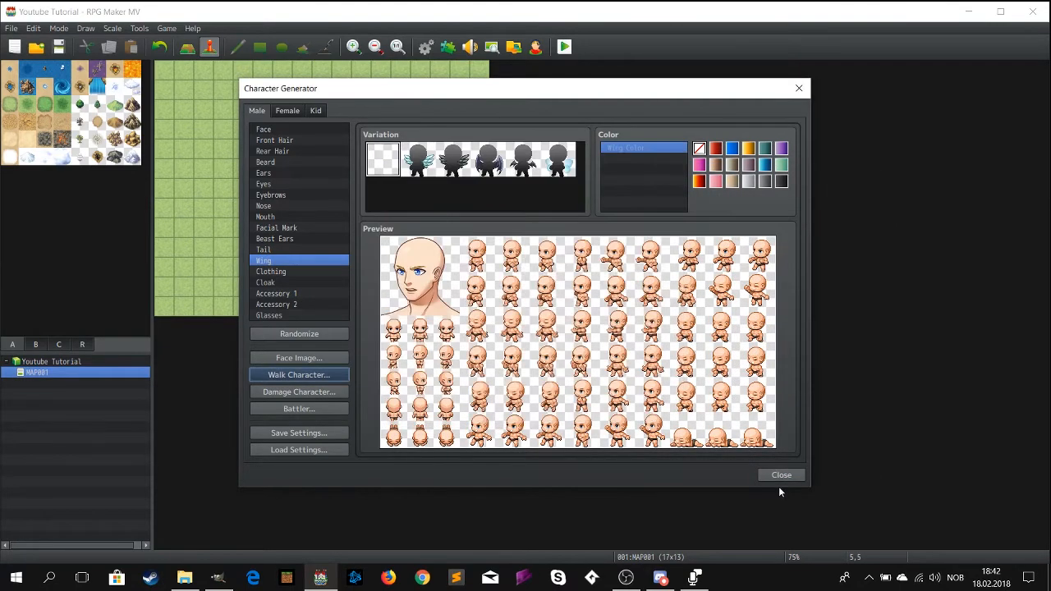
left_click(781, 474)
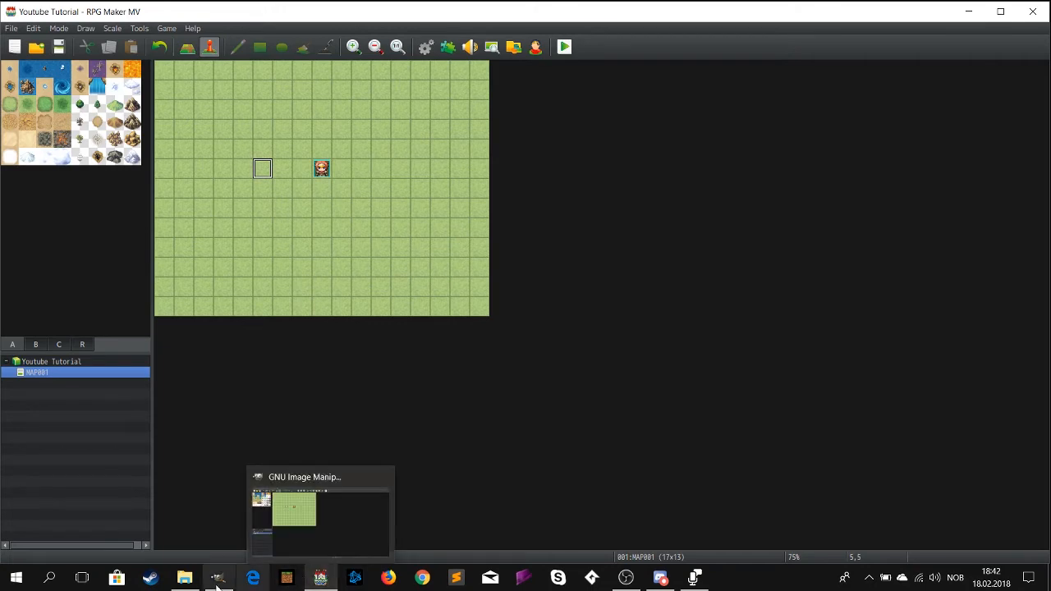
Switch to GIMP, reposition its empty window and bring up the File menu
left_click(320, 513)
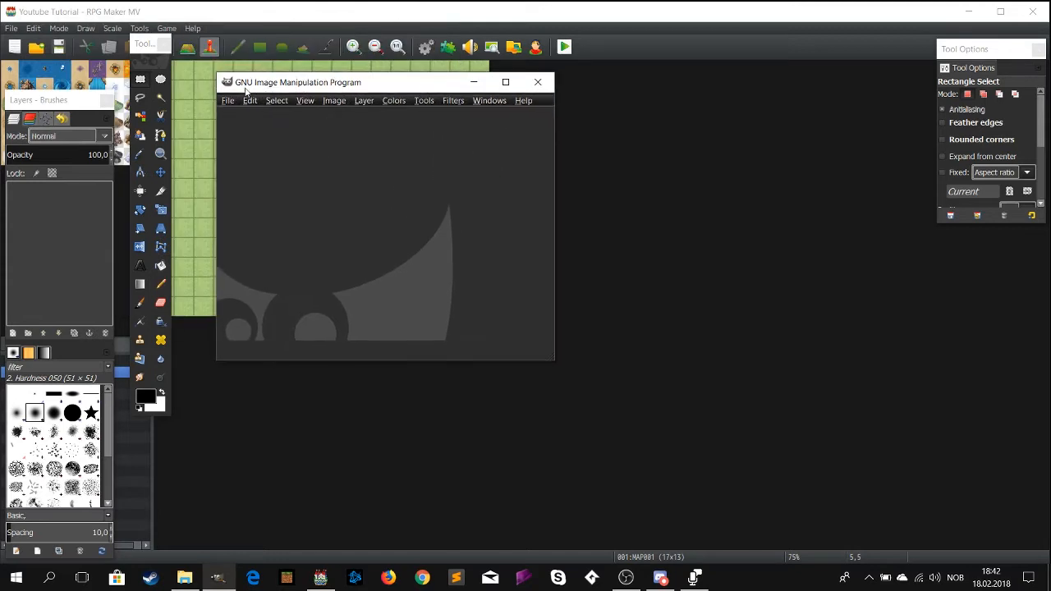
left_click_drag(299, 82, 322, 85)
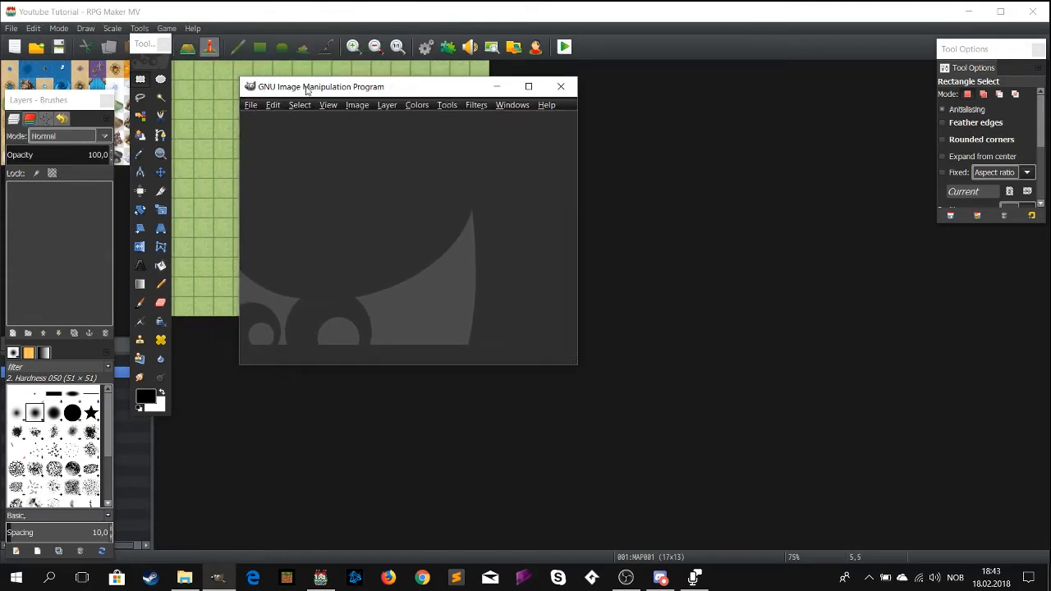
mouse_move(264, 96)
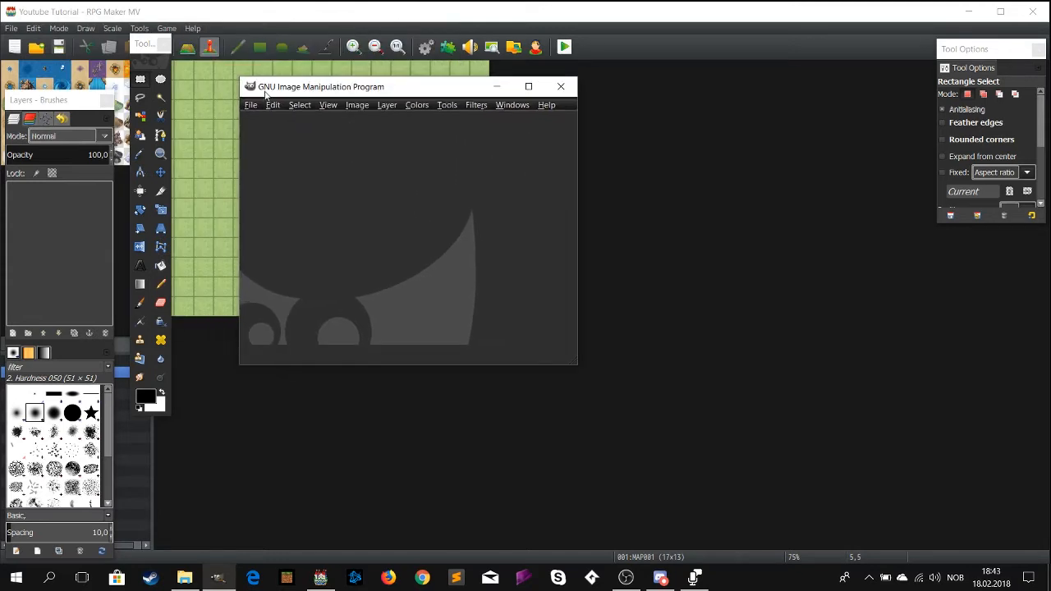
mouse_move(490, 109)
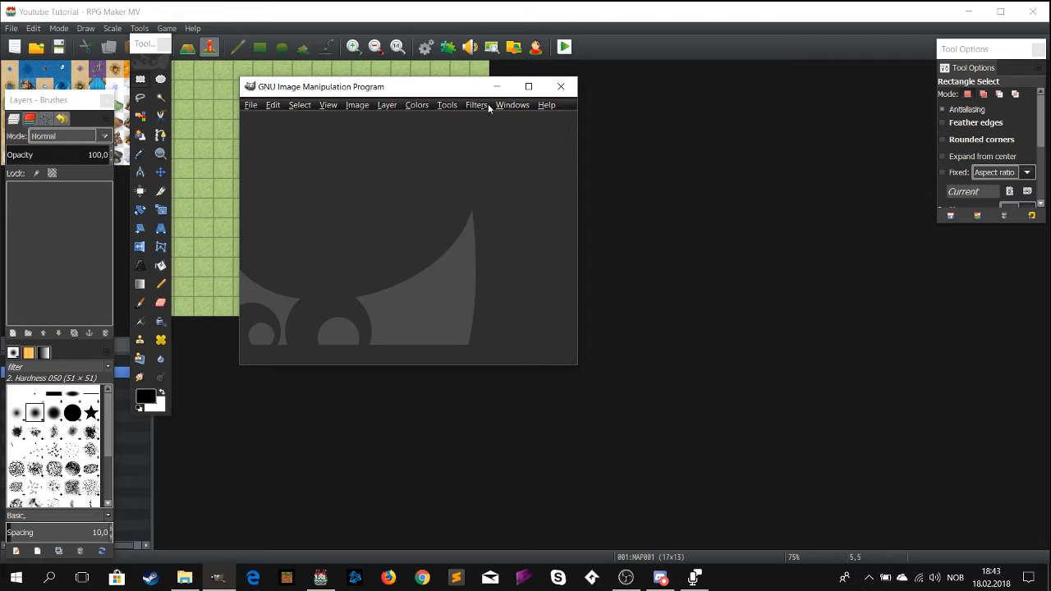
left_click(251, 105)
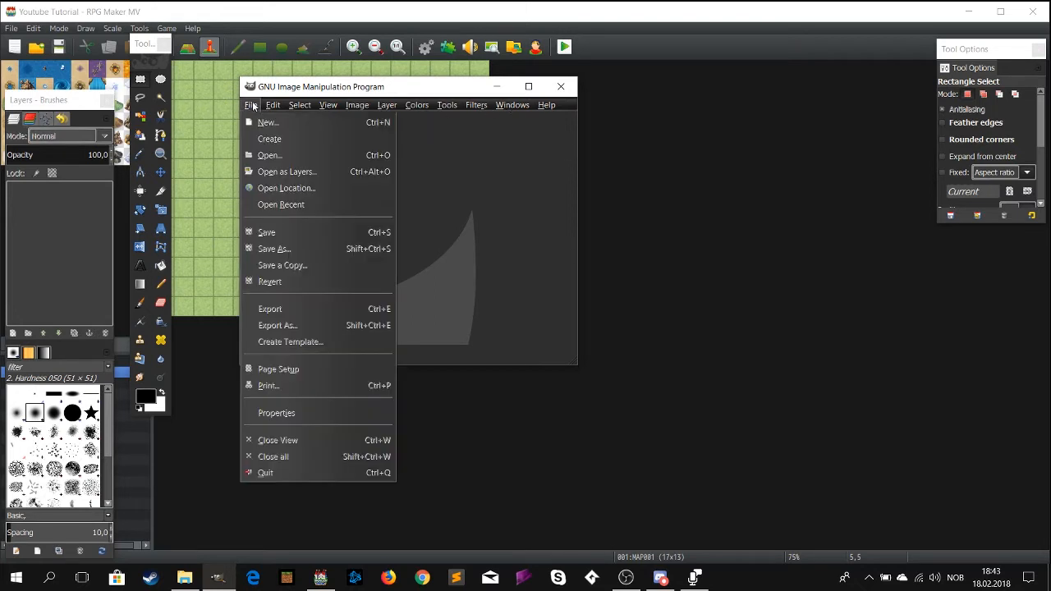
mouse_move(269, 154)
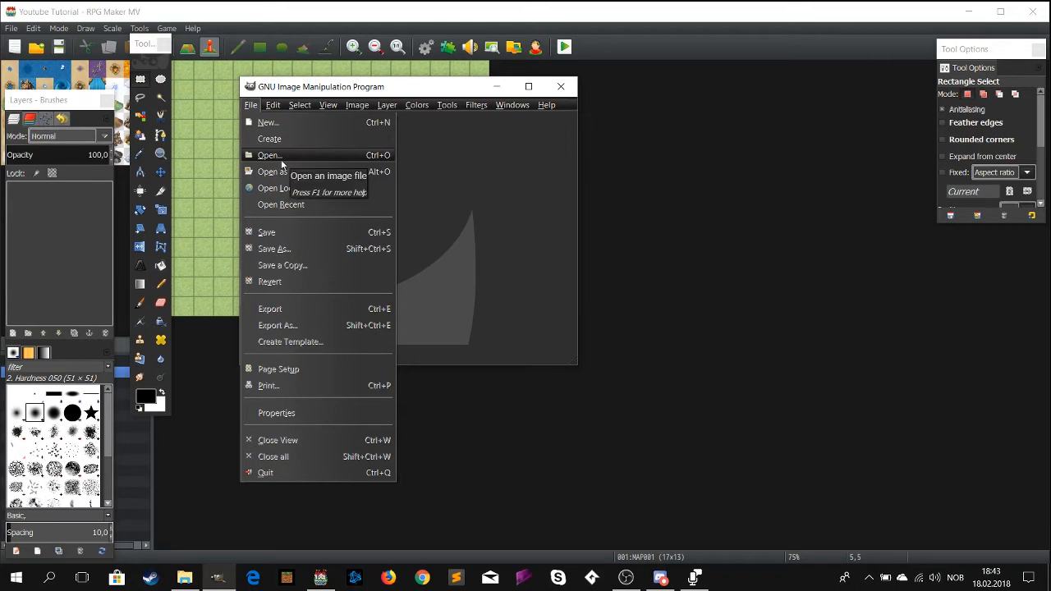
Open template.png from Games > Youtube Tutorial > img > characters
left_click(269, 155)
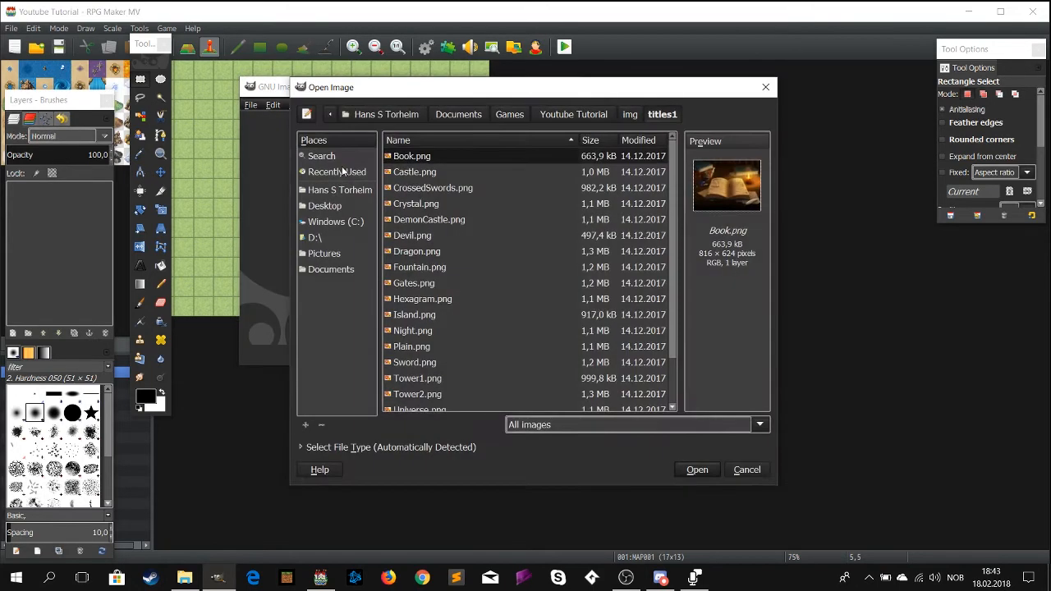
left_click(509, 115)
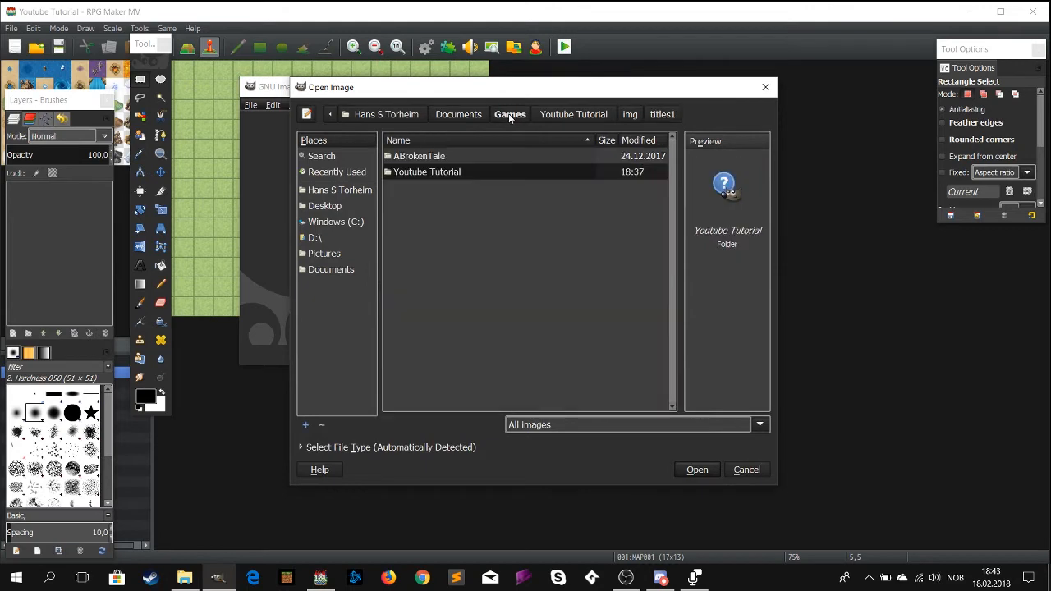
mouse_move(480, 173)
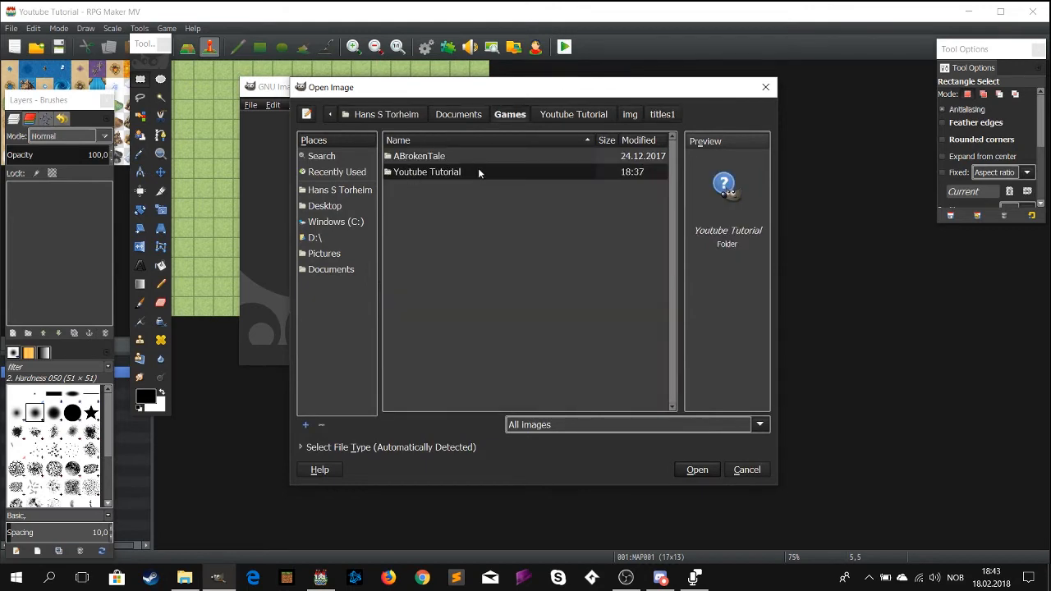
double_click(427, 173)
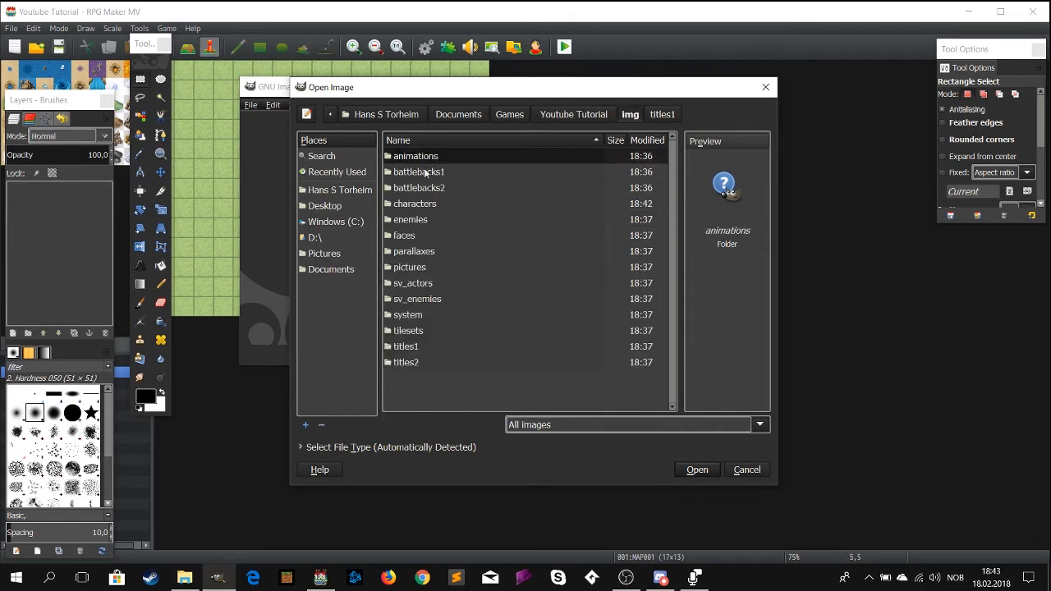
double_click(414, 204)
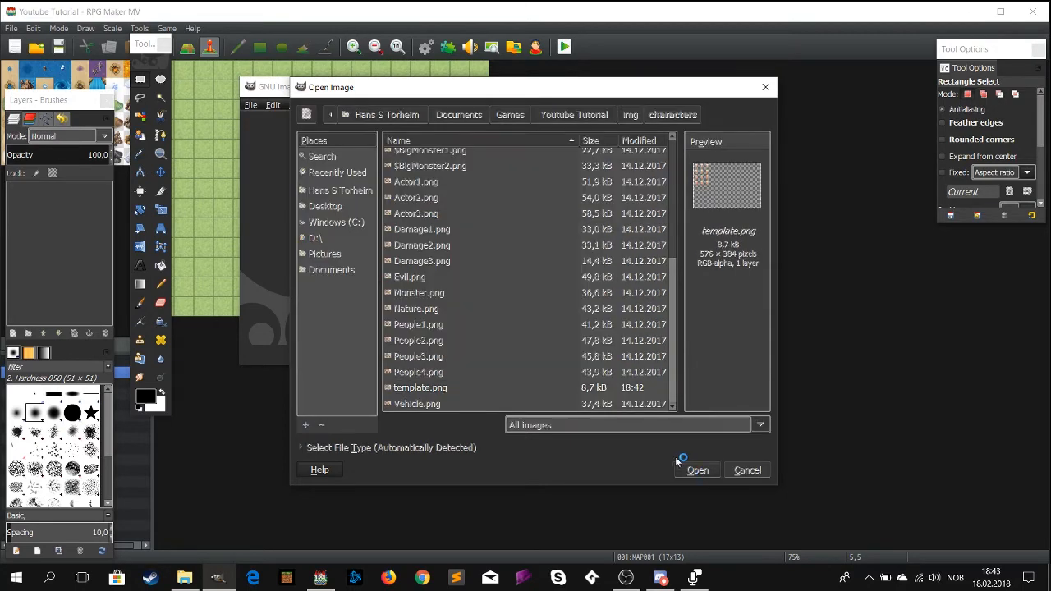
left_click(696, 470)
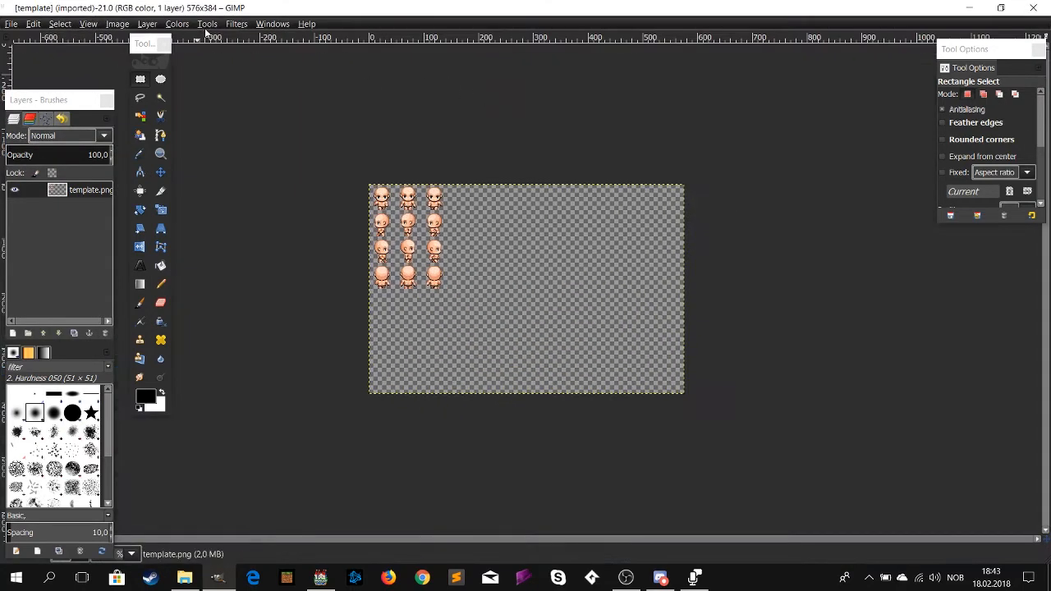
Configure a 48×48-pixel grid and show it over the sprite sheet
left_click_drag(151, 43, 181, 158)
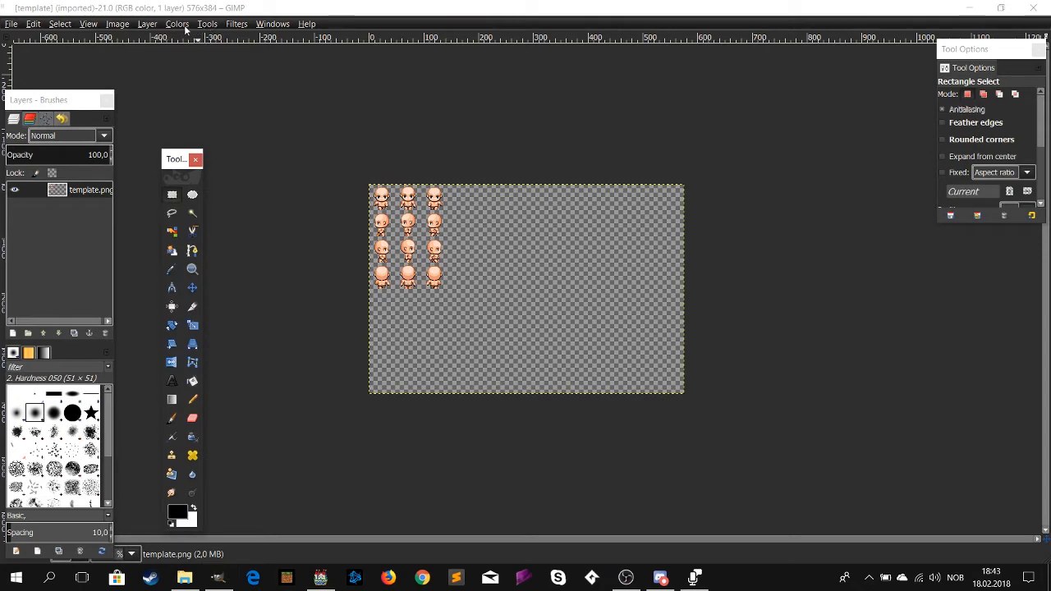
left_click(116, 23)
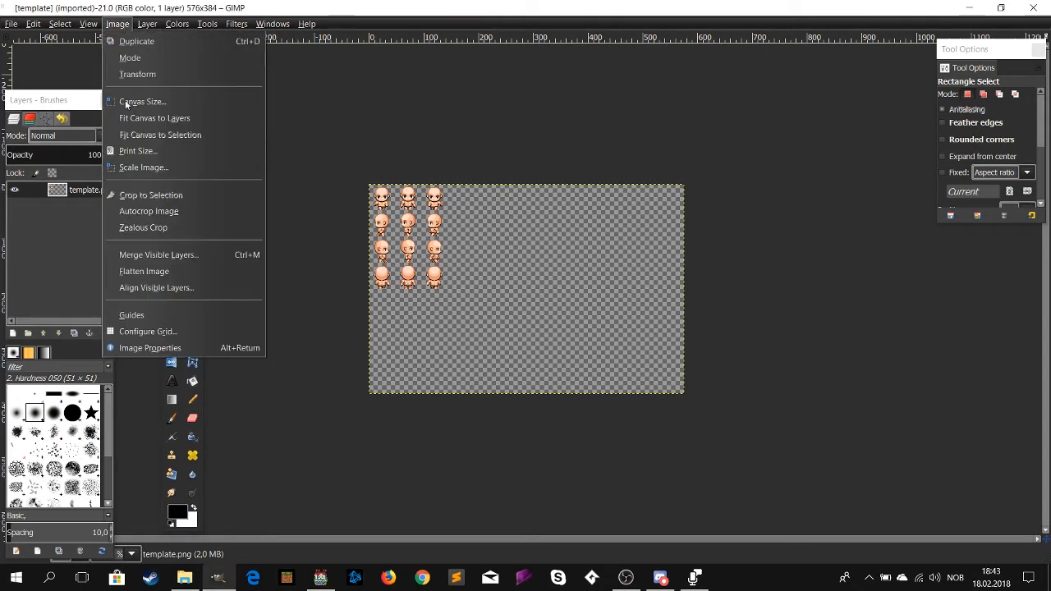
left_click(147, 332)
type("48")
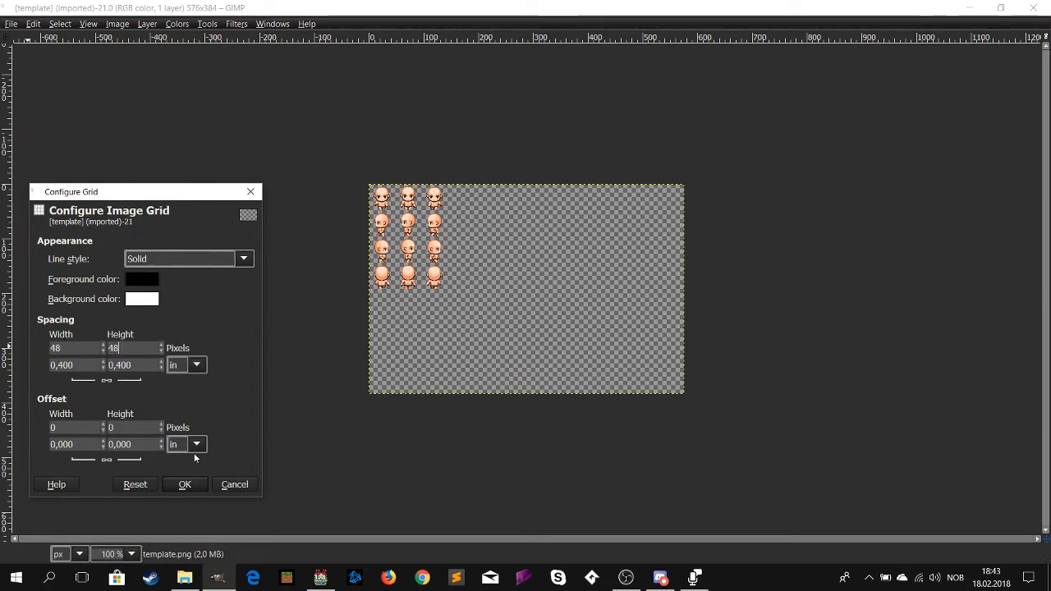
left_click(184, 483)
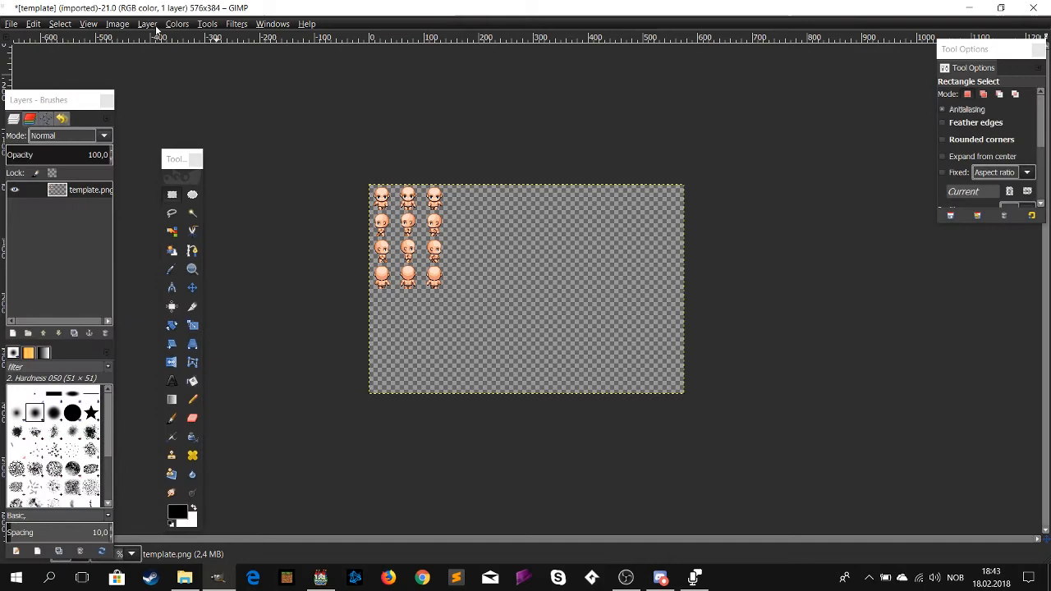
left_click(89, 23)
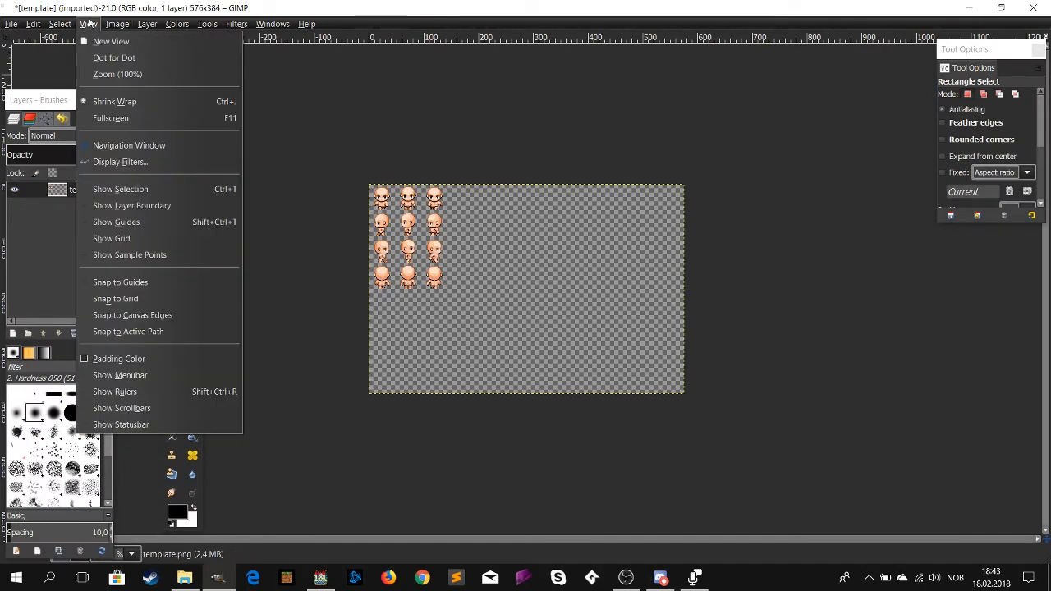
left_click(112, 238)
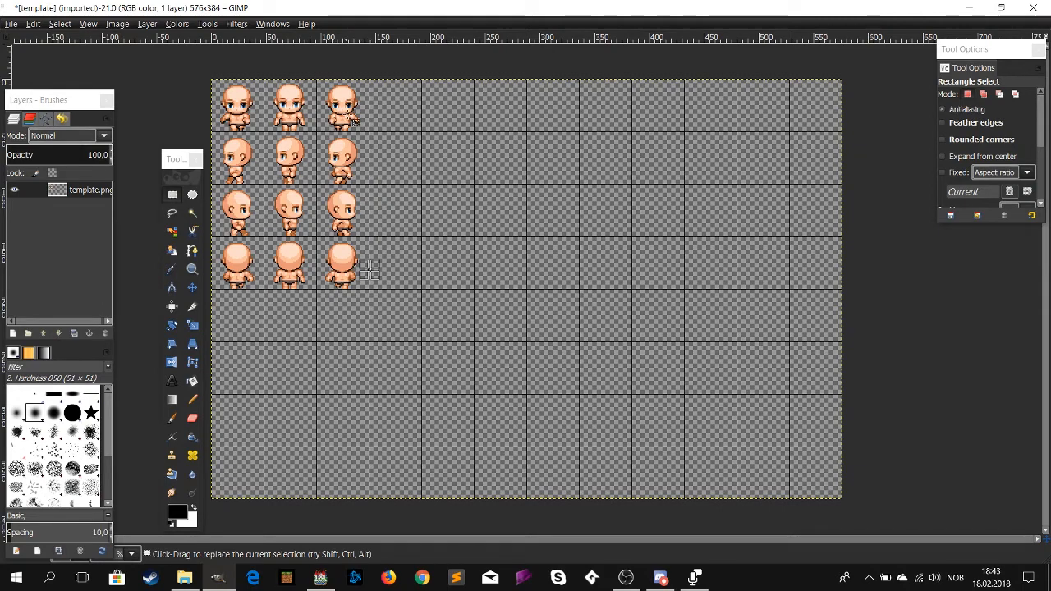
mouse_move(282, 283)
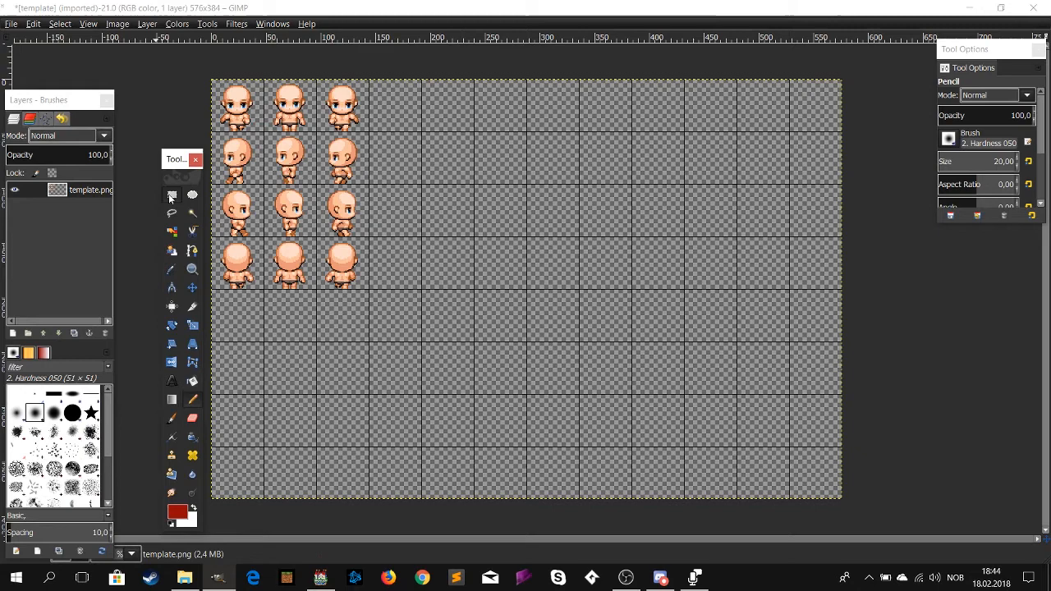
Return to the Rectangle Select tool after choosing the dark red colour
left_click(171, 194)
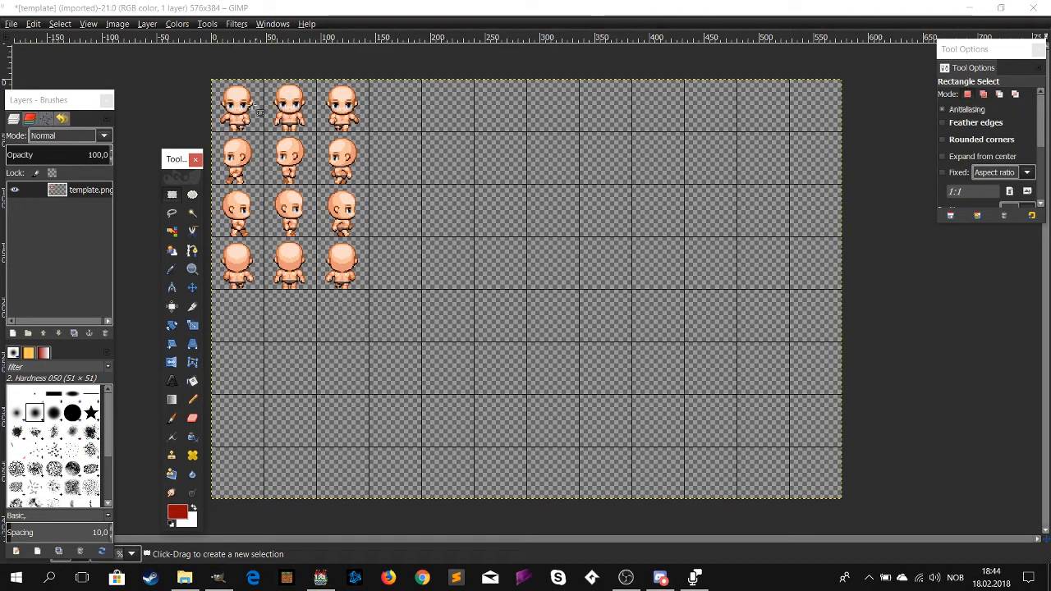
mouse_move(353, 228)
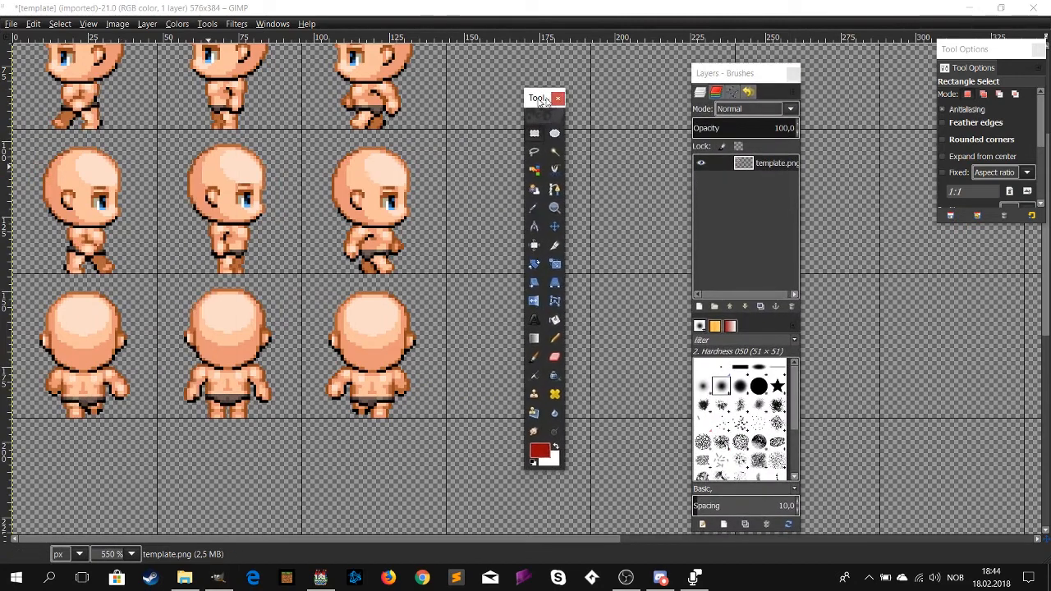
Scroll to the front-facing rows, pick the Pencil and reset colours to black and white
scroll("down", 3)
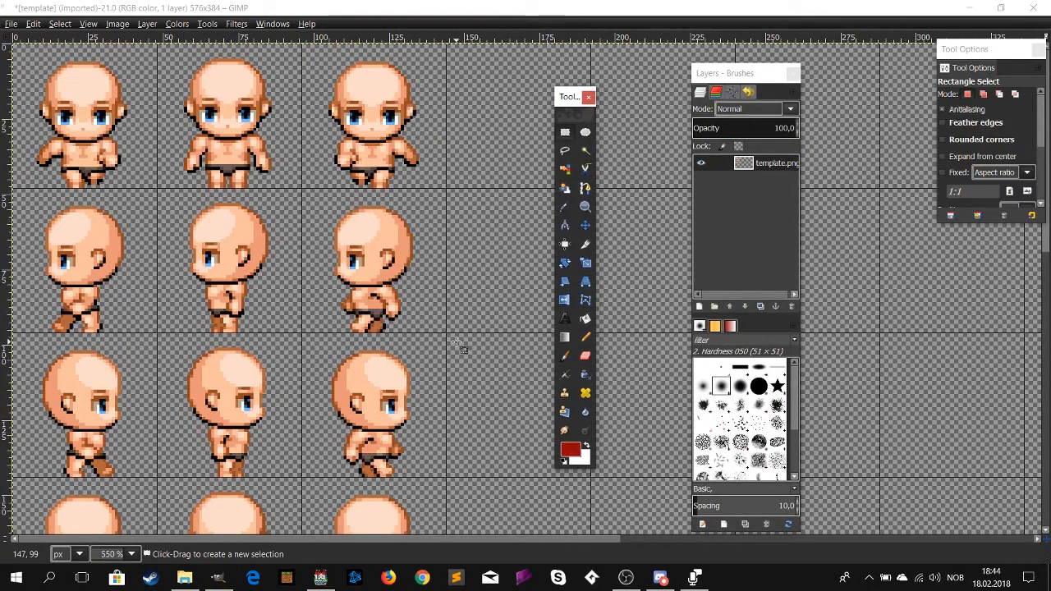
left_click(565, 354)
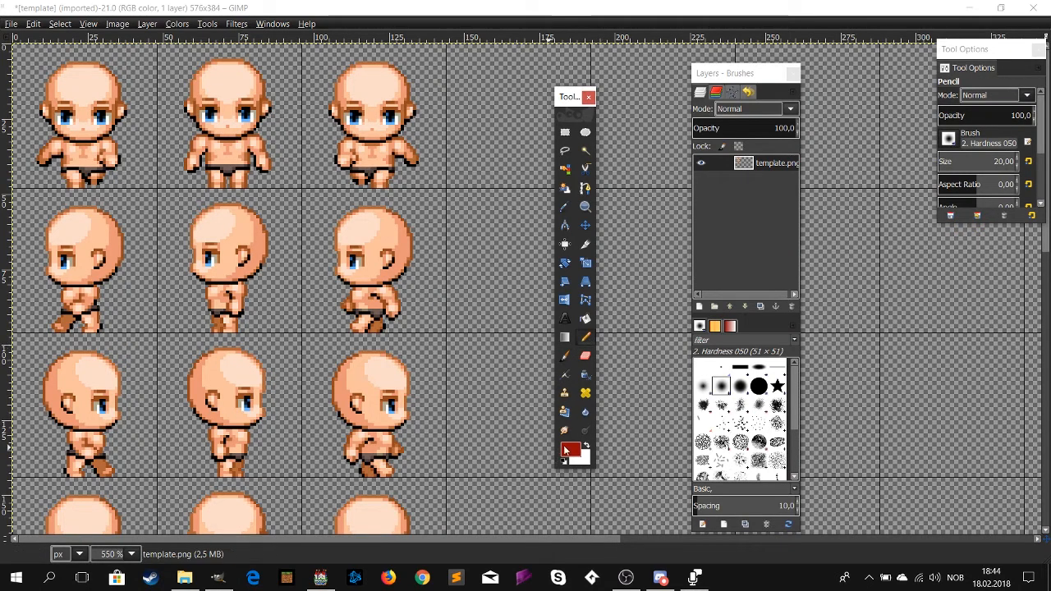
left_click(569, 450)
type("1")
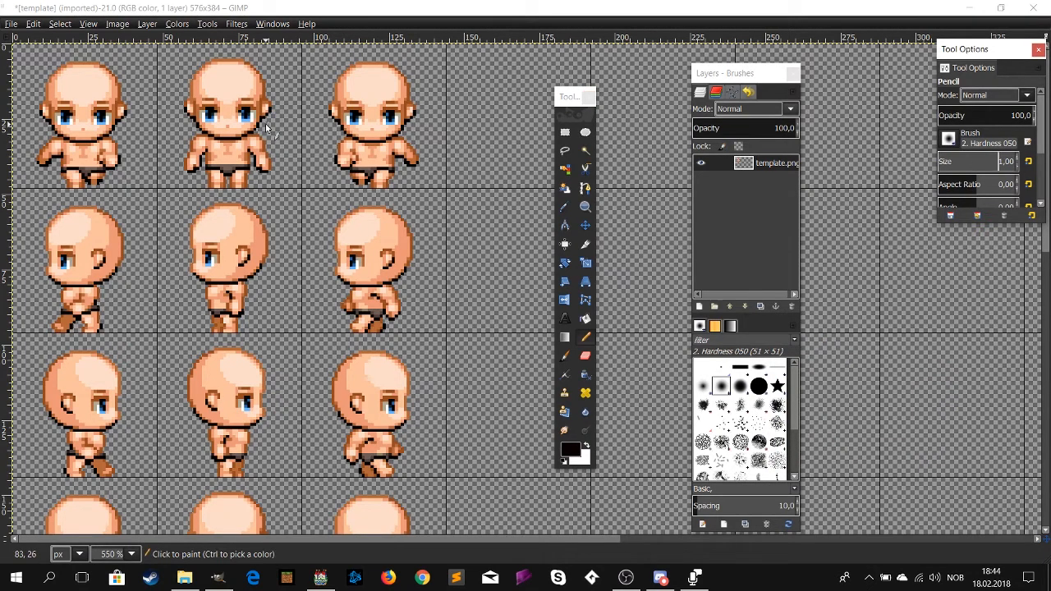
mouse_move(418, 138)
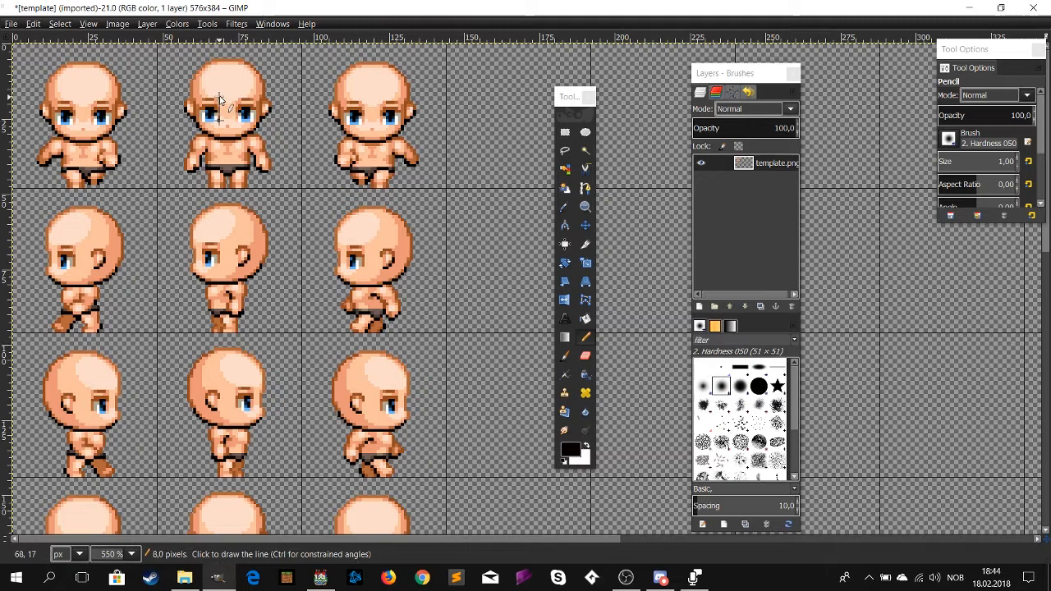
mouse_move(217, 102)
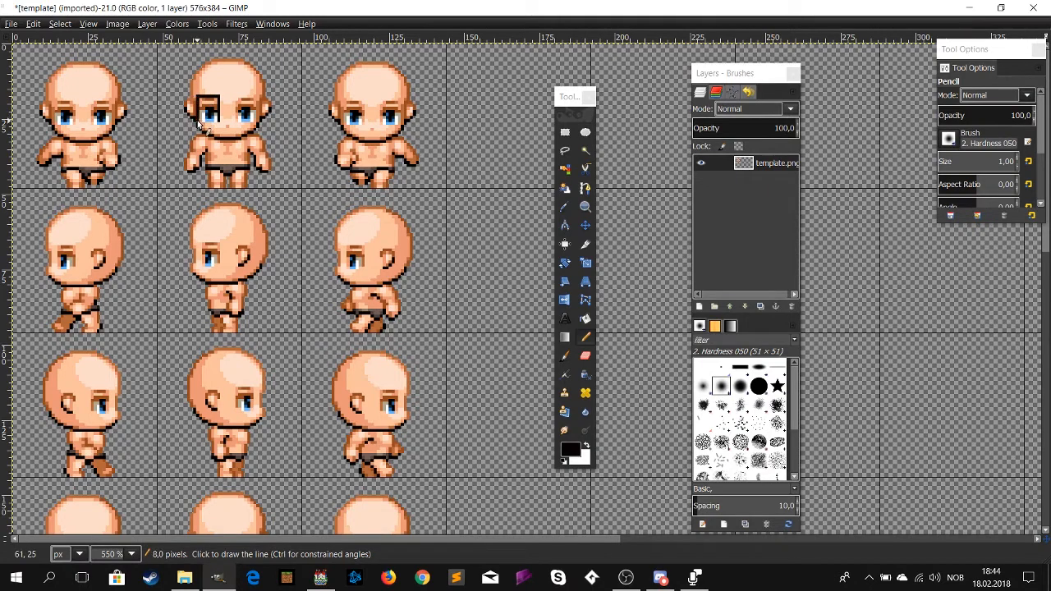
mouse_move(216, 128)
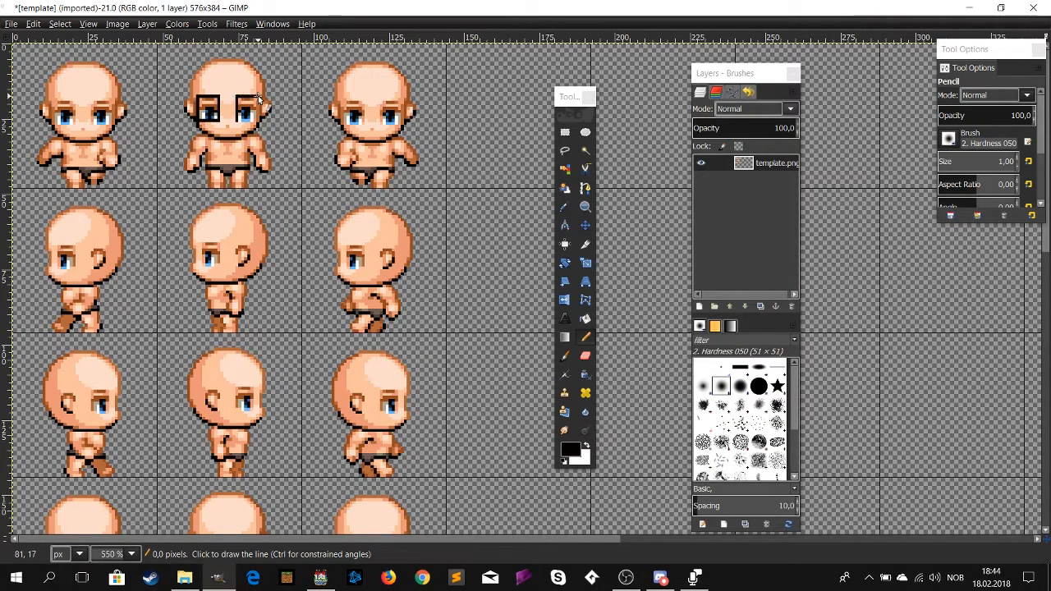
mouse_move(247, 121)
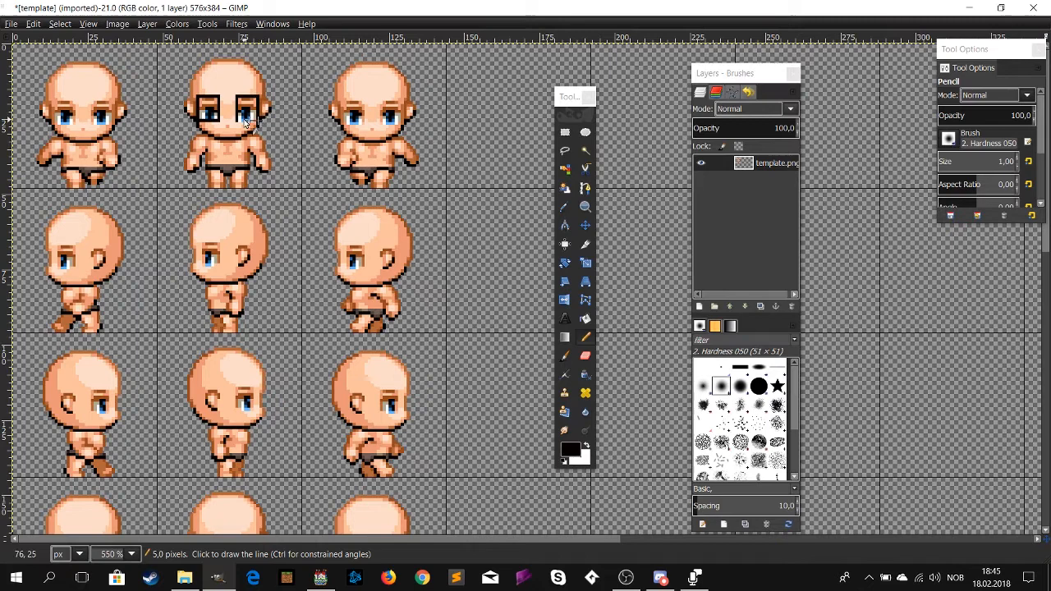
mouse_move(180, 107)
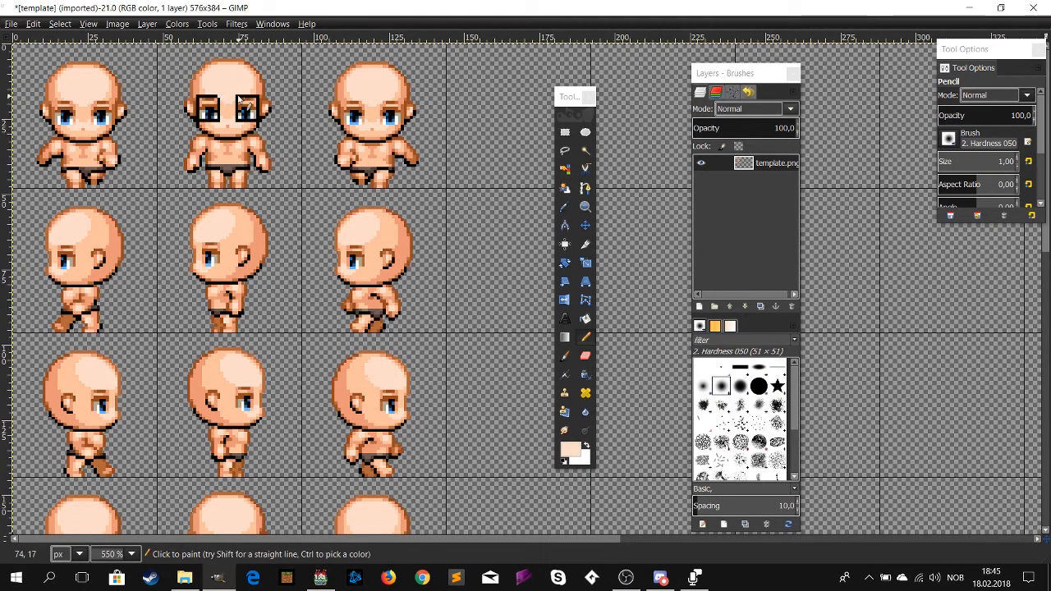
Paint the goggle eyes with the pencil, reset to black and bring up the foreground colour chooser
left_click(585, 242)
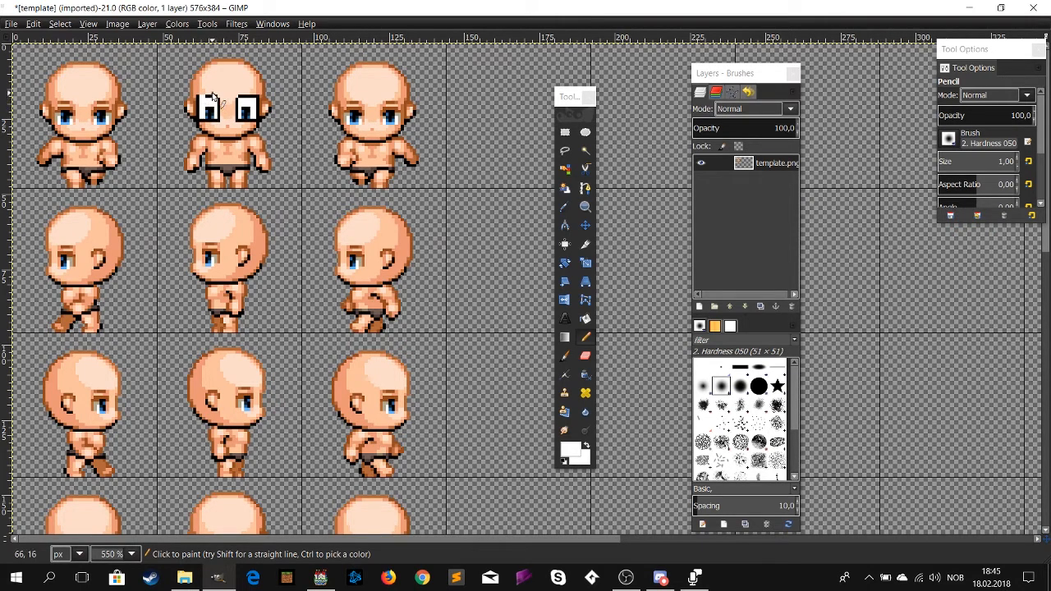
left_click(568, 450)
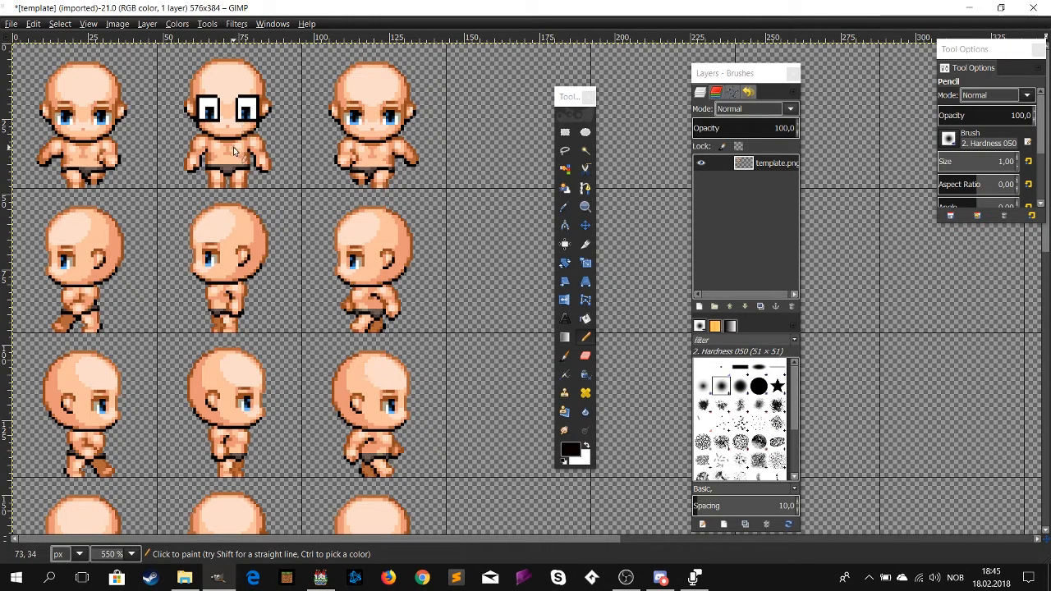
left_click(584, 243)
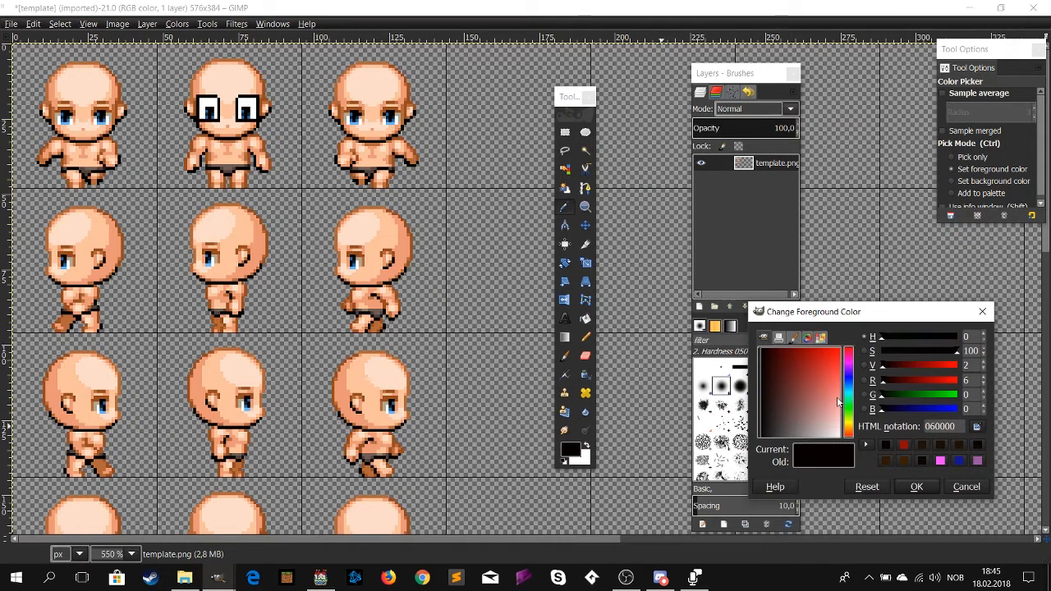
mouse_move(839, 381)
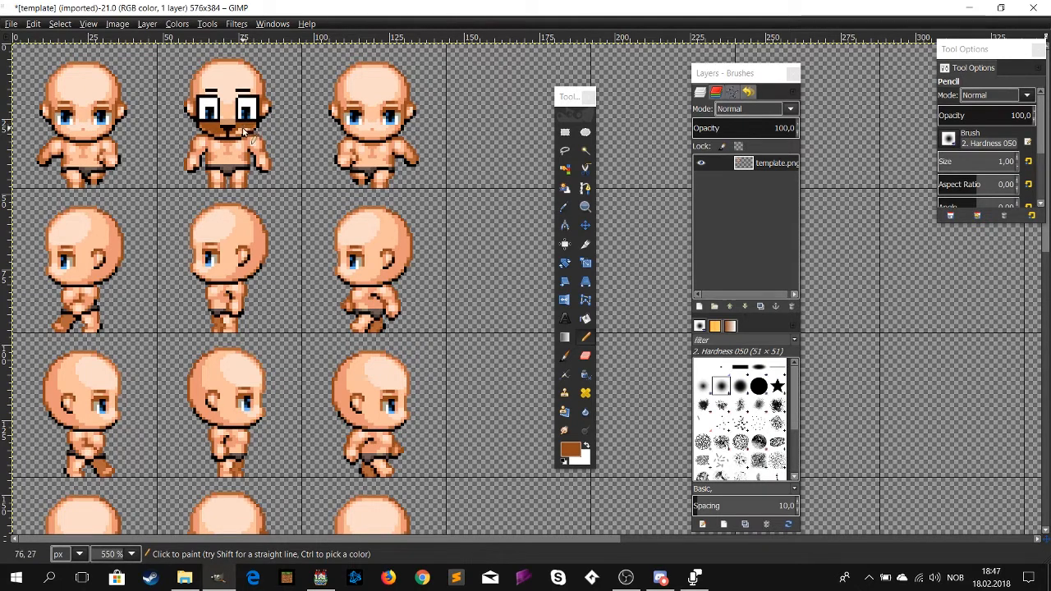
mouse_move(236, 135)
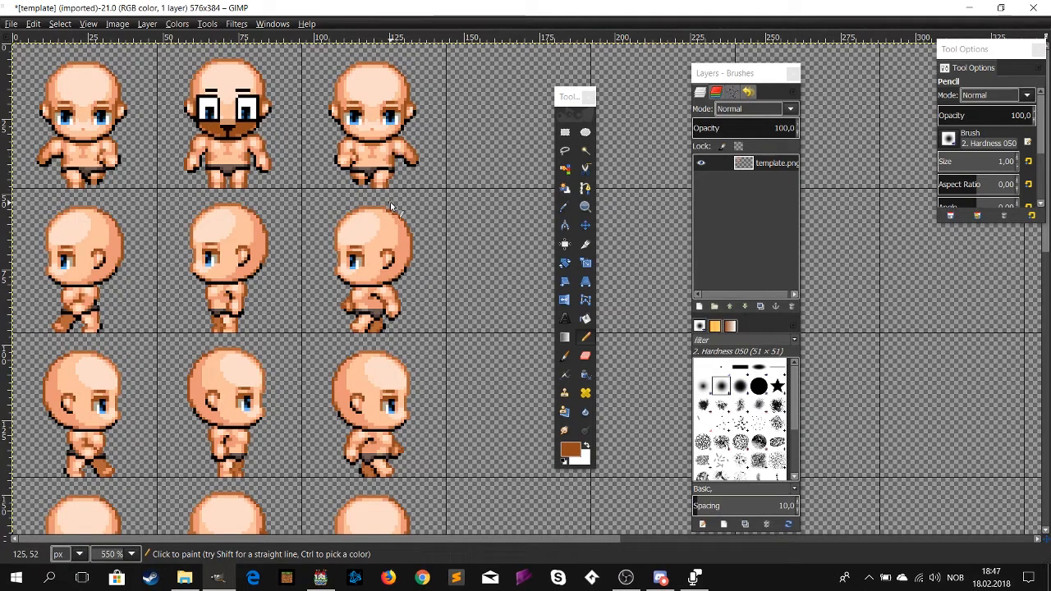
mouse_move(326, 211)
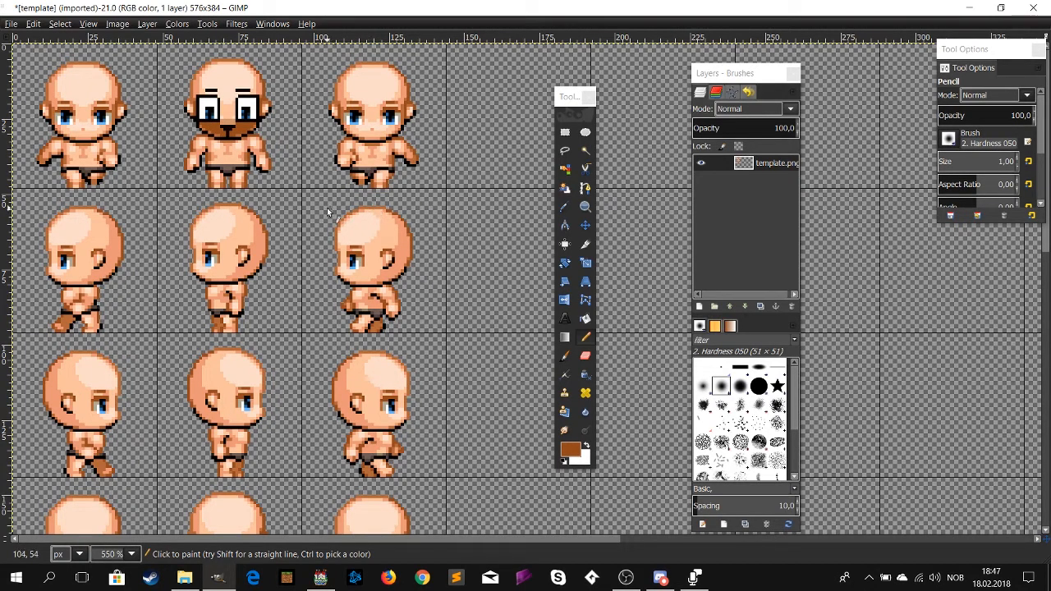
Switch to Bucket Fill to flood the sprite's chest with brown fur
left_click(585, 243)
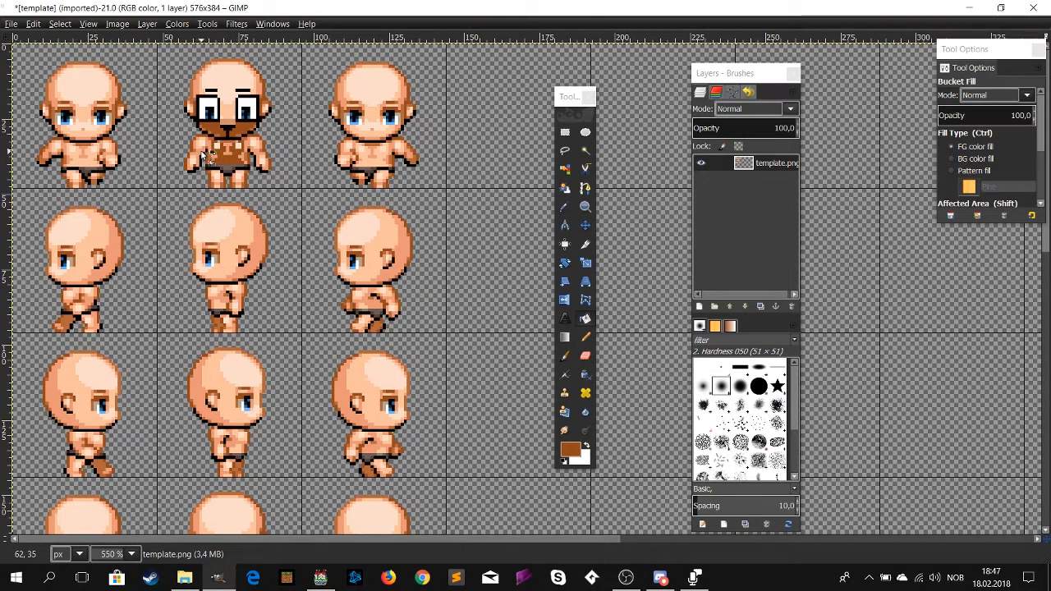
mouse_move(239, 191)
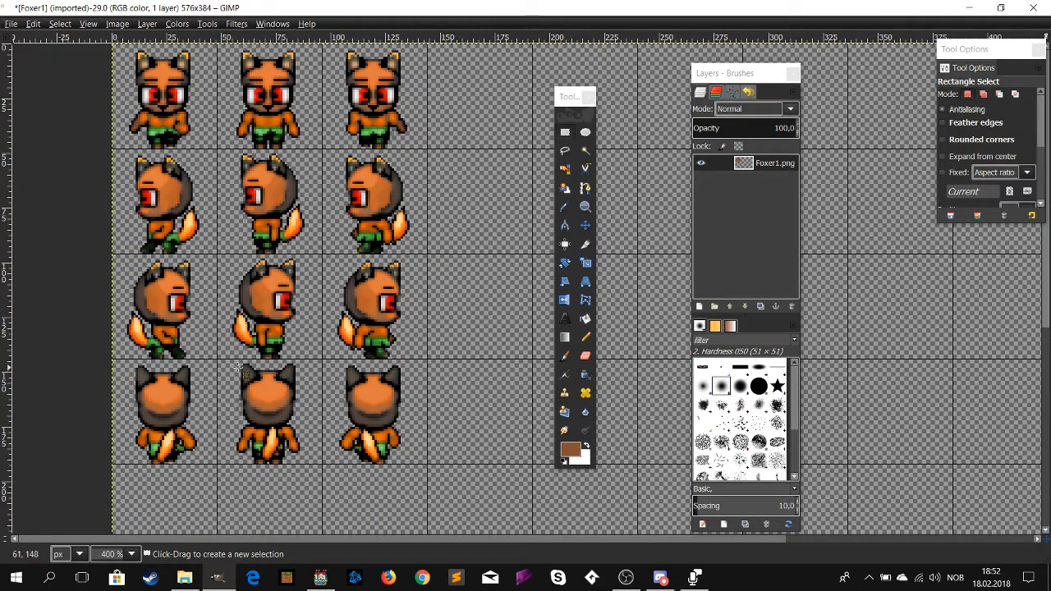
mouse_move(435, 364)
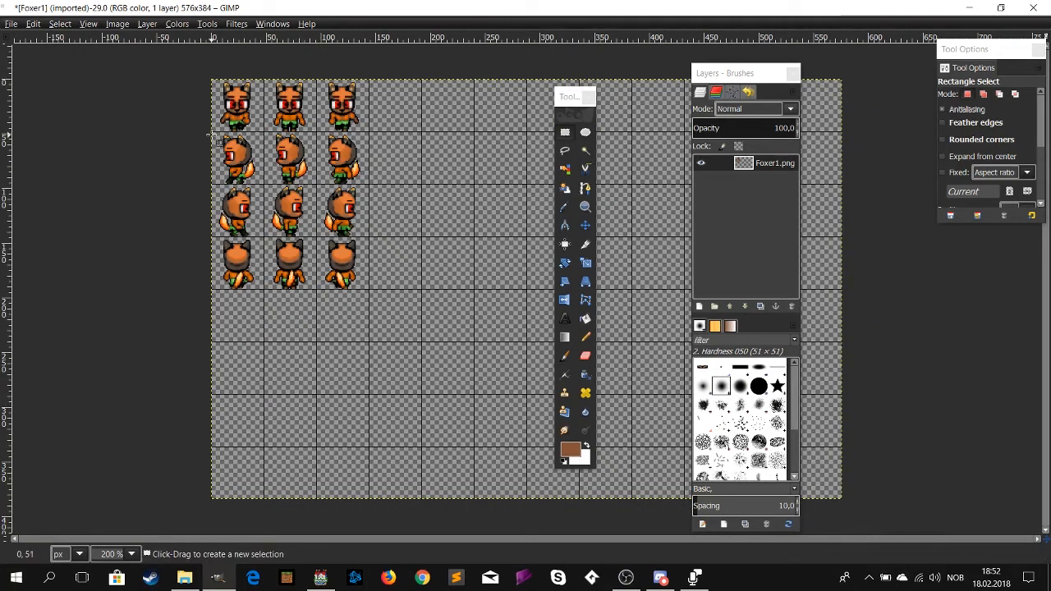
mouse_move(332, 282)
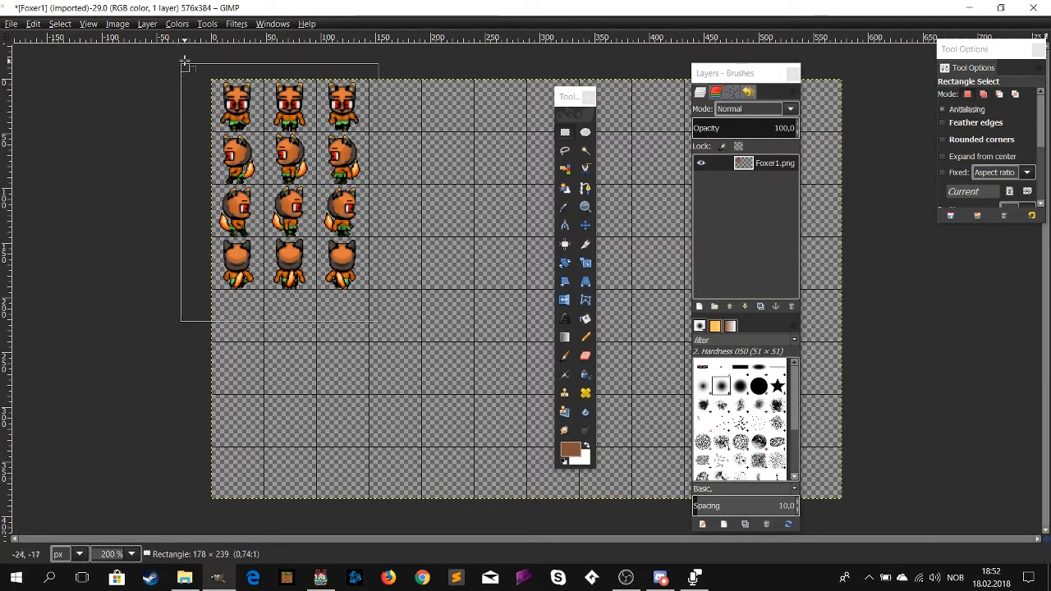
Apply the Cartoon filter with mask radius 6.23 and percent black 0.493 to the sprite sheet
right_click(345, 233)
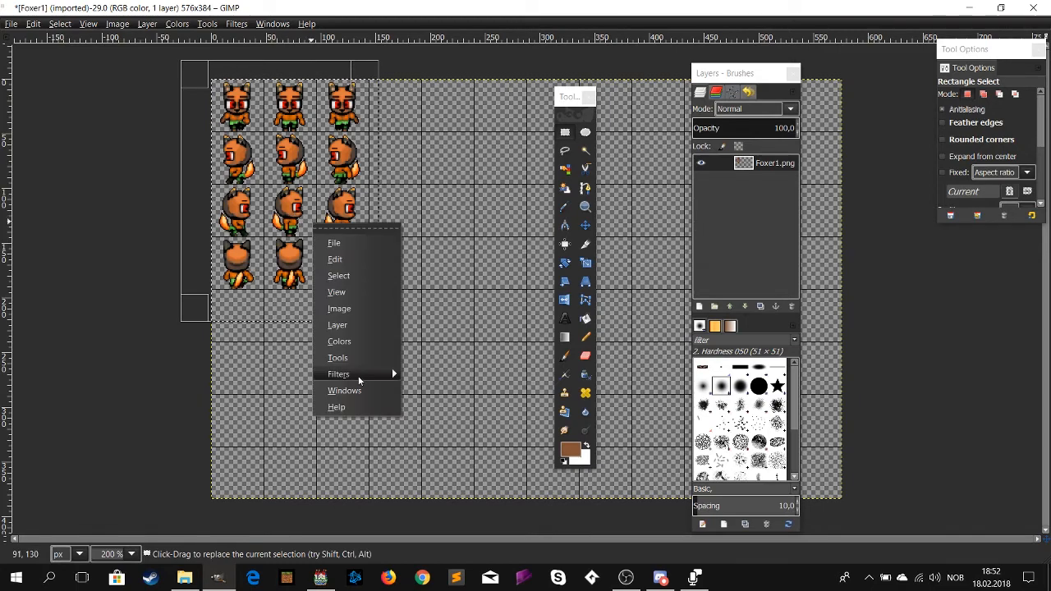
left_click(338, 374)
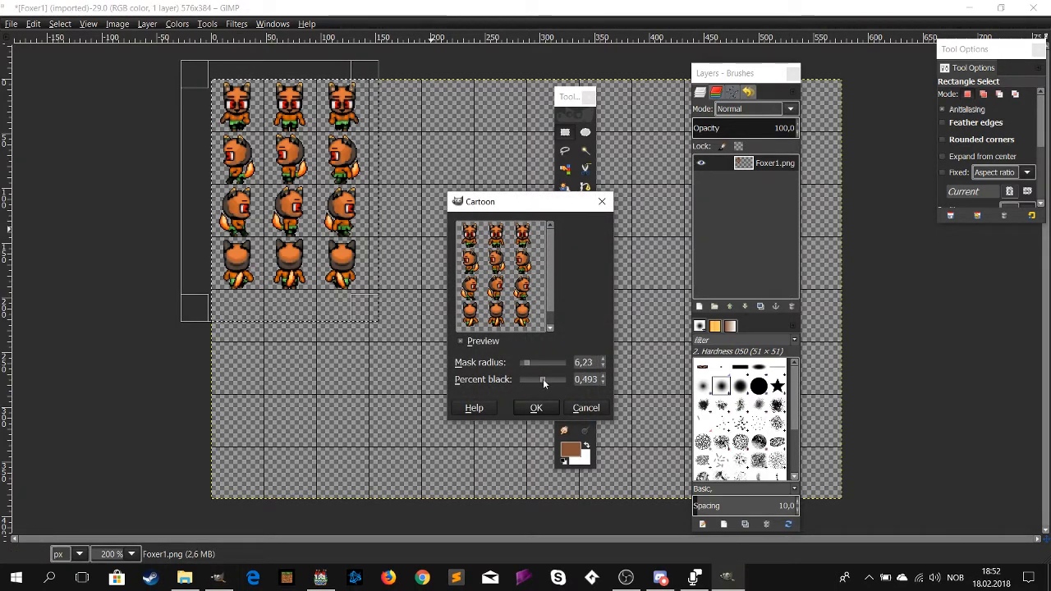
left_click(585, 407)
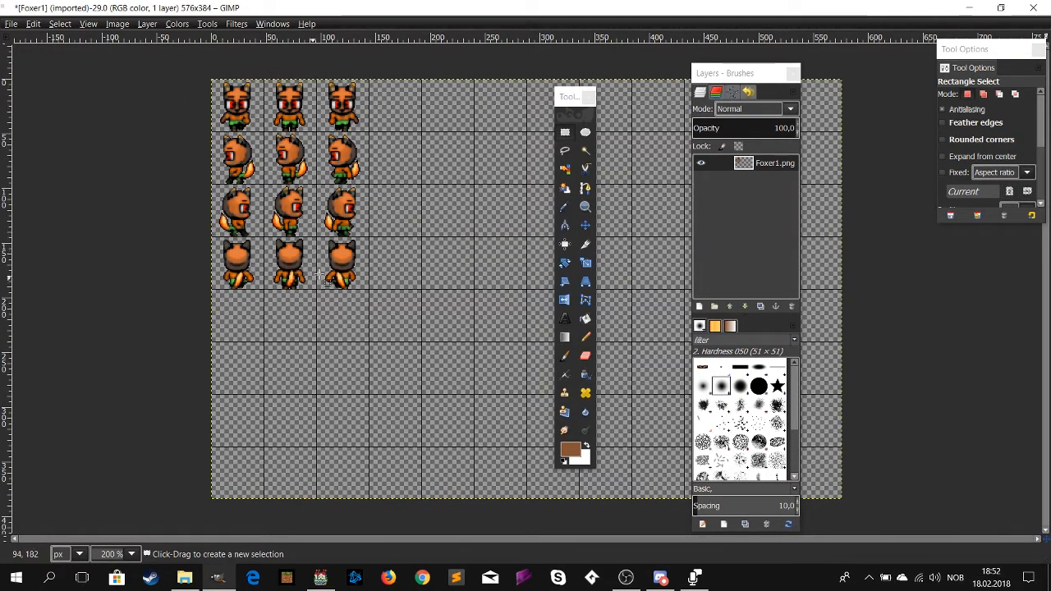
mouse_move(427, 207)
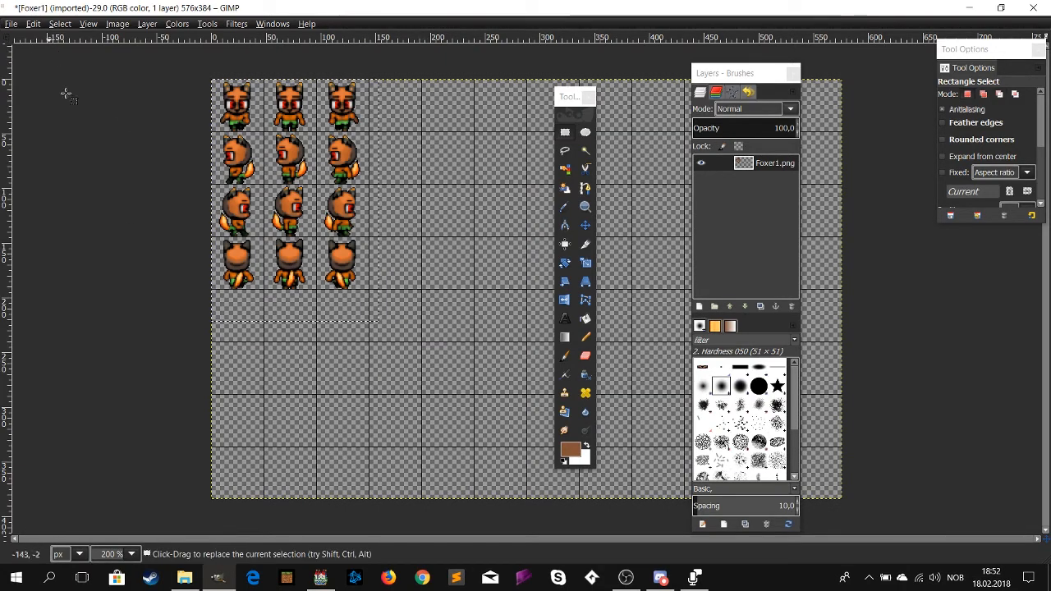
Start Export As and browse to Games/Youtube Tutorial/img/characters
left_click(11, 23)
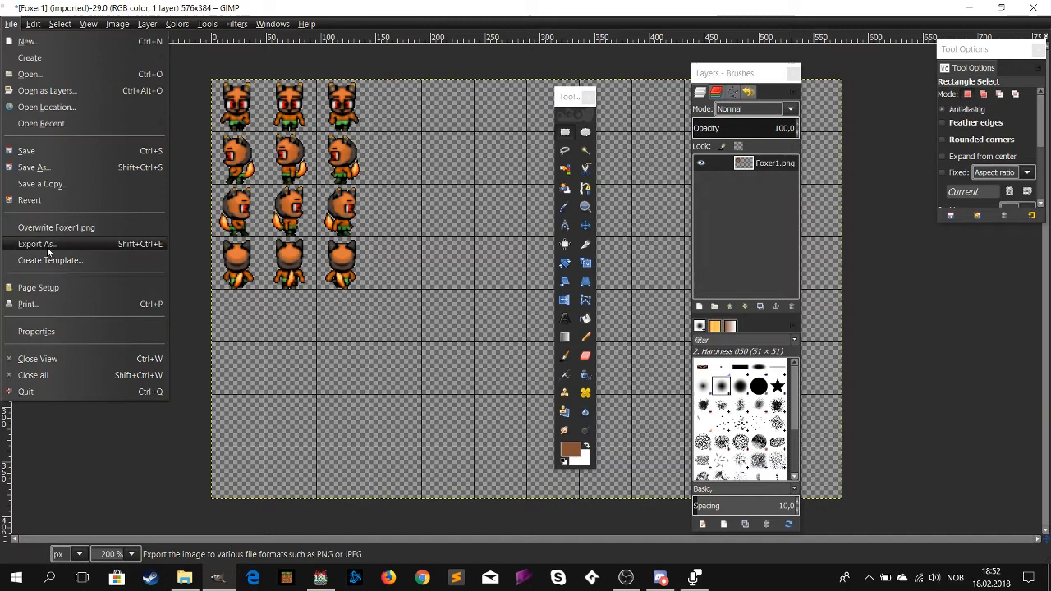
left_click(37, 243)
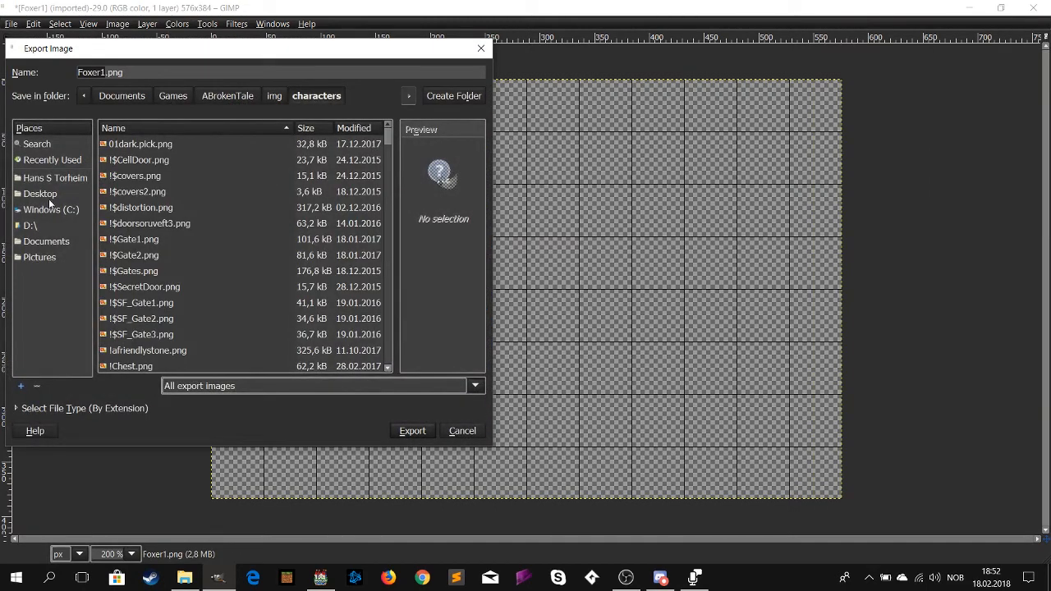
left_click(172, 95)
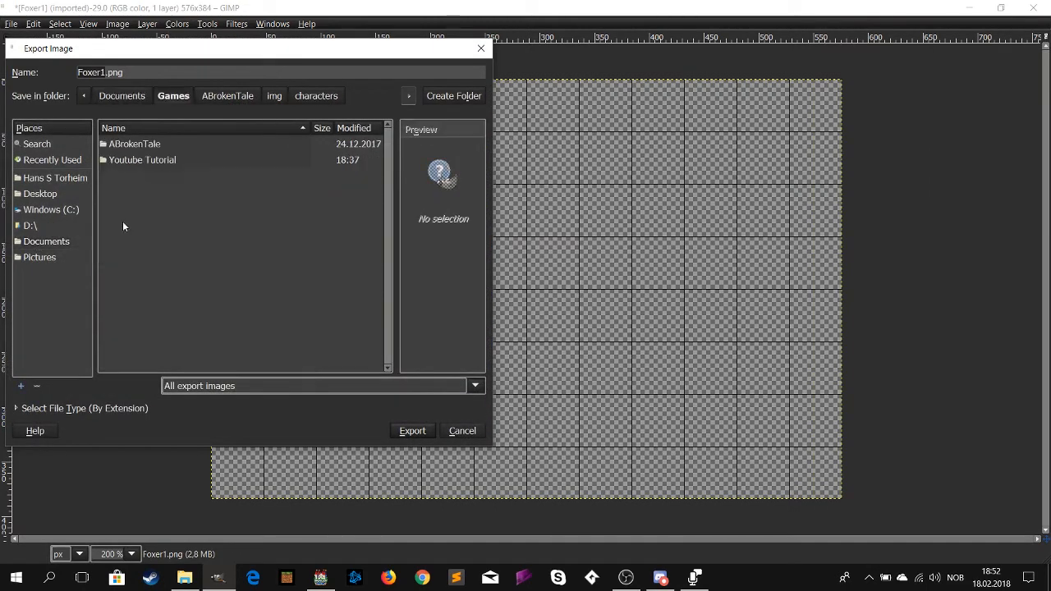
double_click(141, 159)
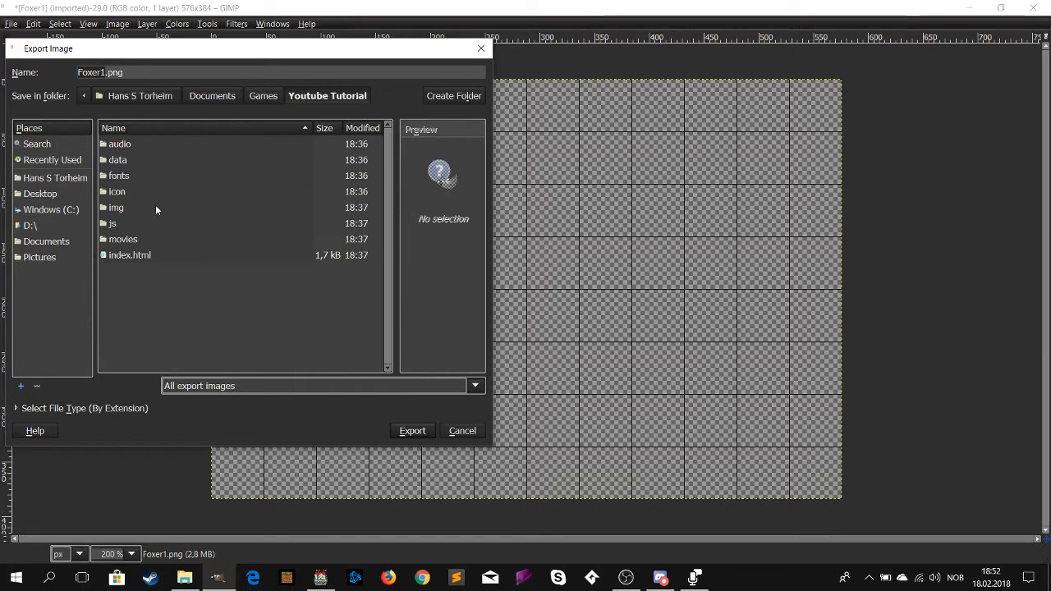
left_click(114, 207)
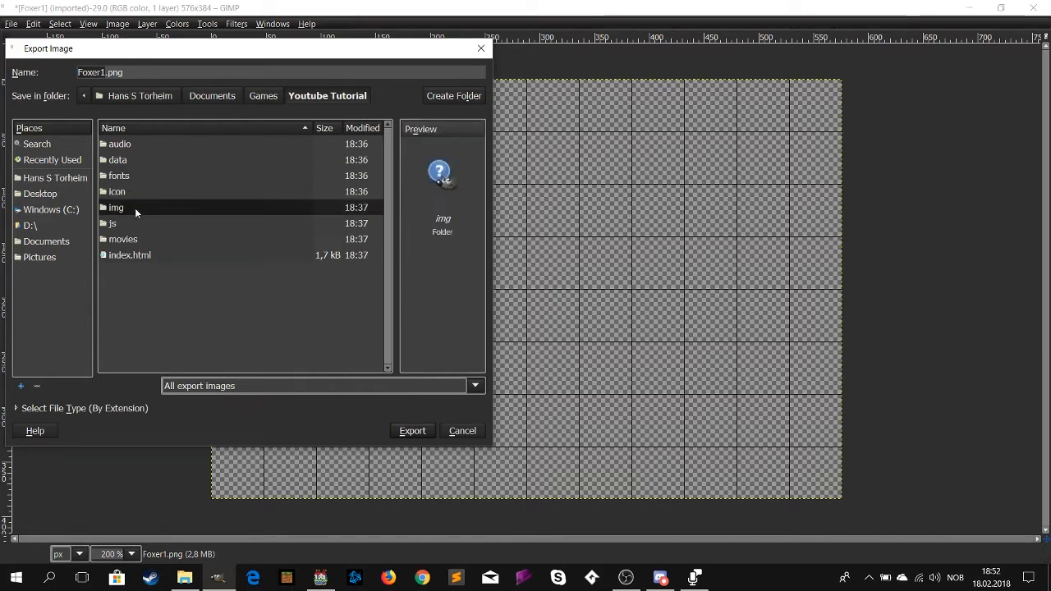
double_click(115, 207)
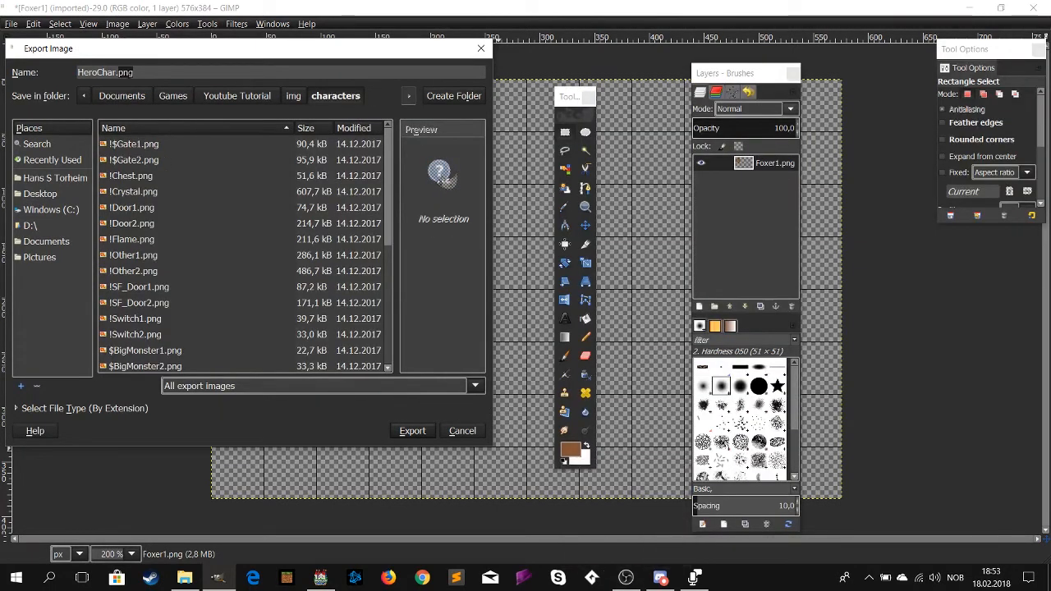
mouse_move(167, 224)
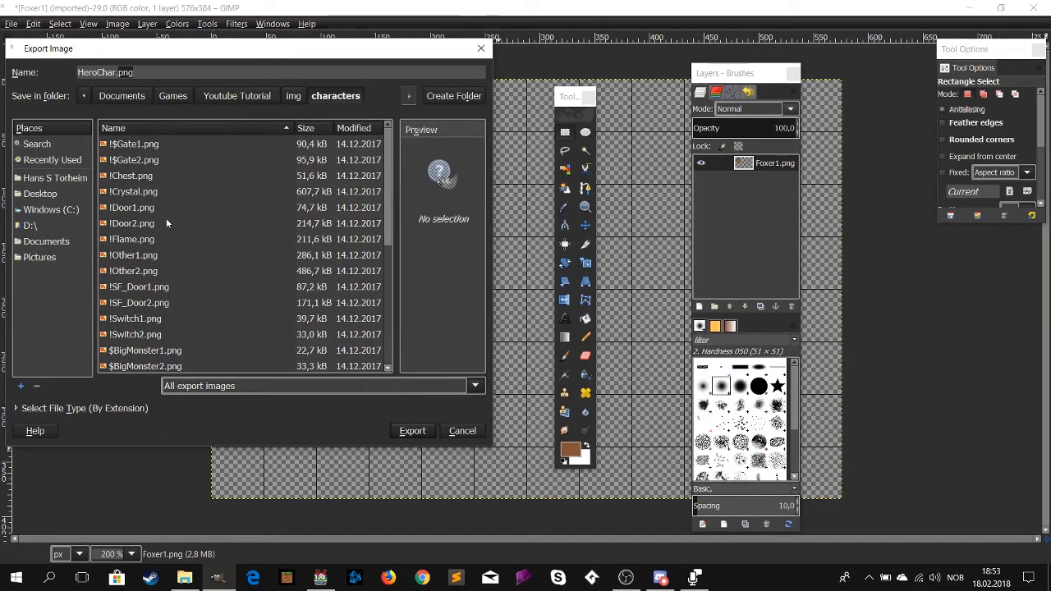
left_click(132, 223)
type("h")
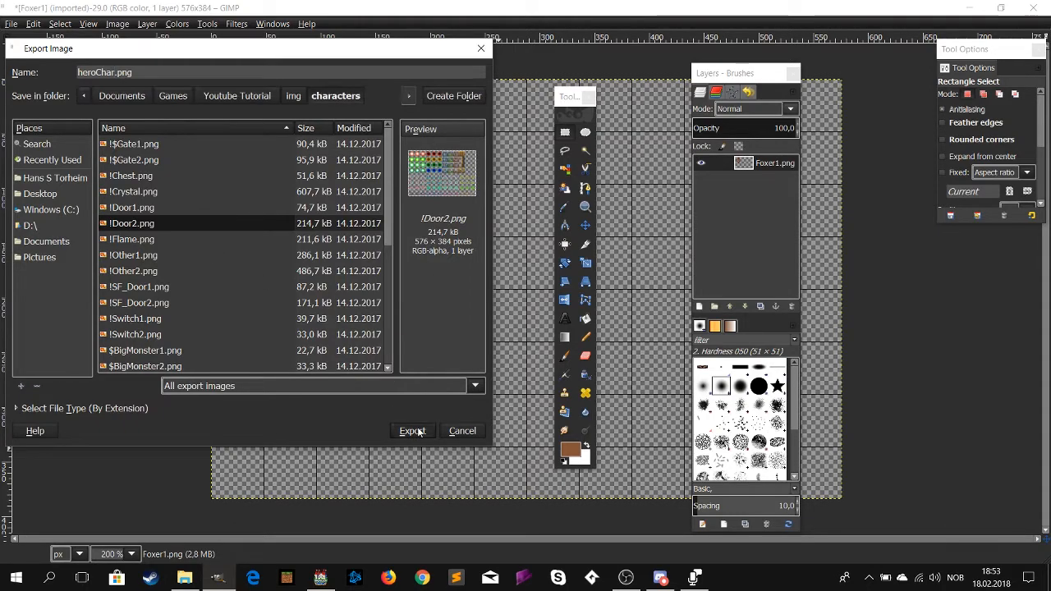
Export the sheet as heroChar.png and switch over to the RPG Maker project
left_click(412, 430)
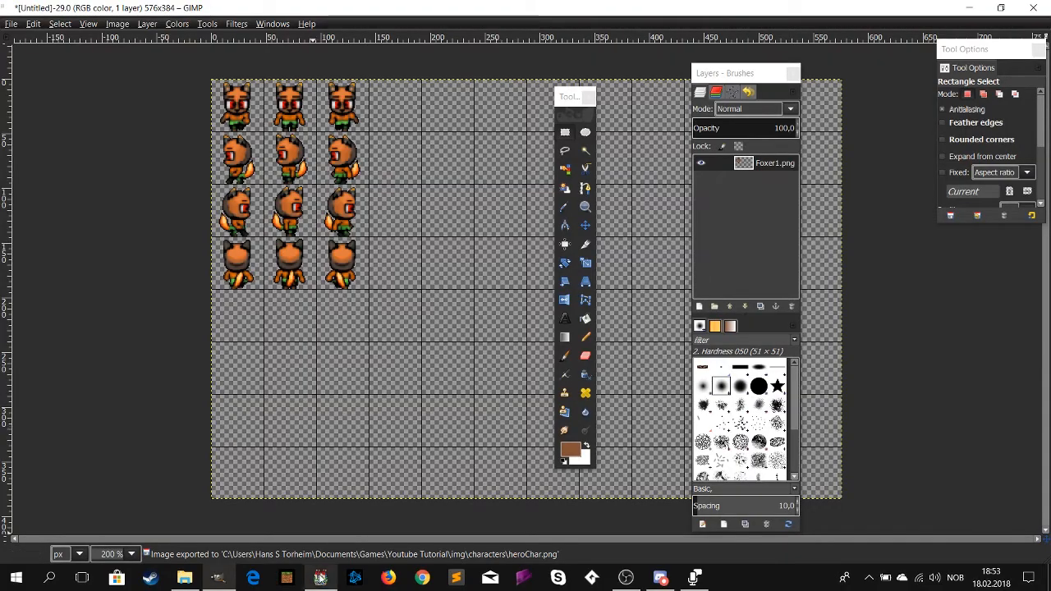
left_click(318, 578)
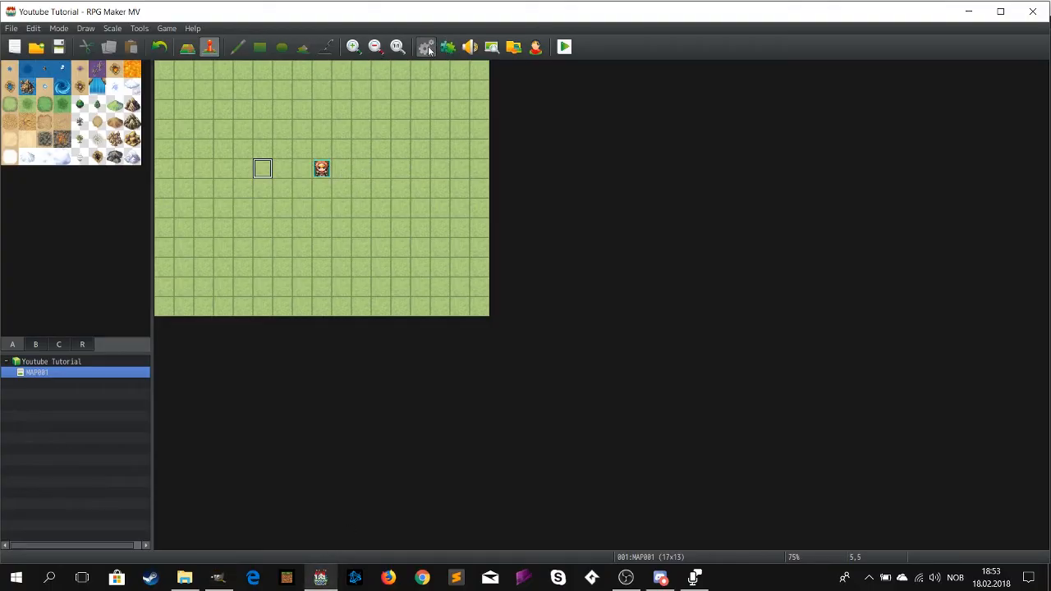
In Database > Actors, set Harold's Character image to heroChar and confirm
left_click(425, 46)
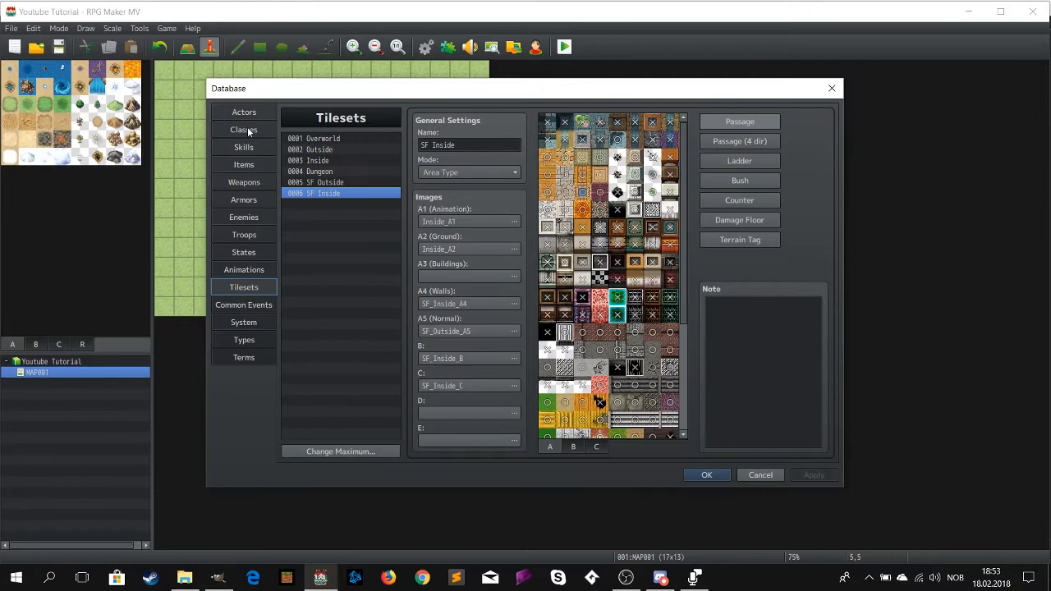
left_click(243, 112)
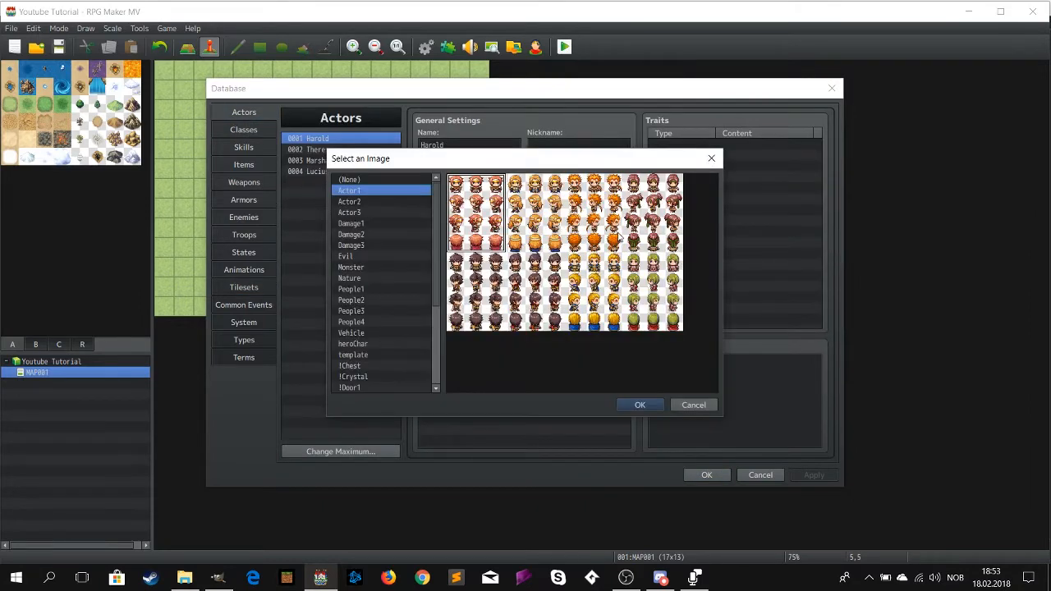
left_click(348, 278)
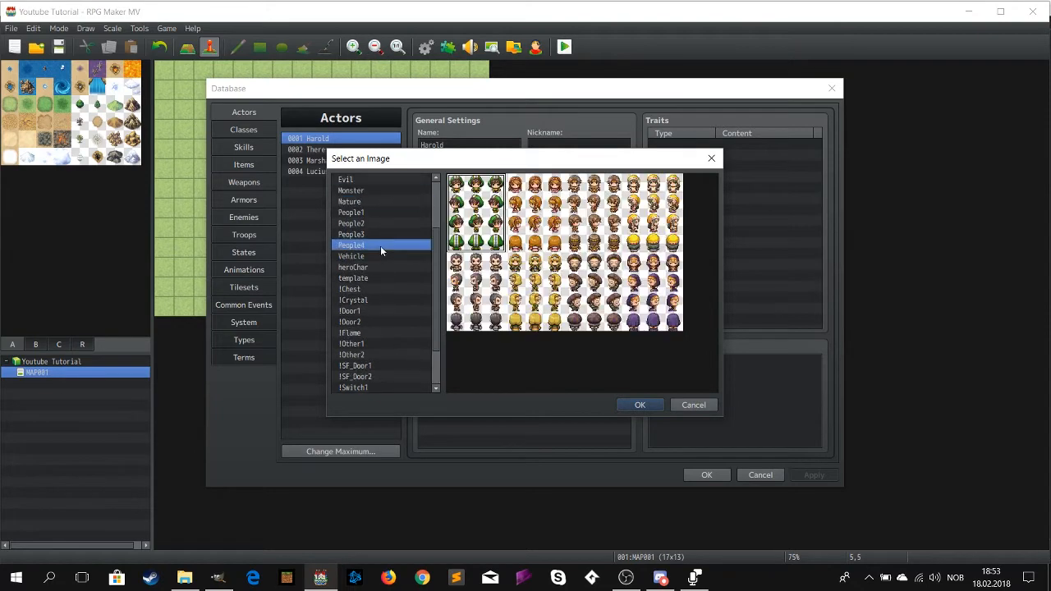
left_click(353, 266)
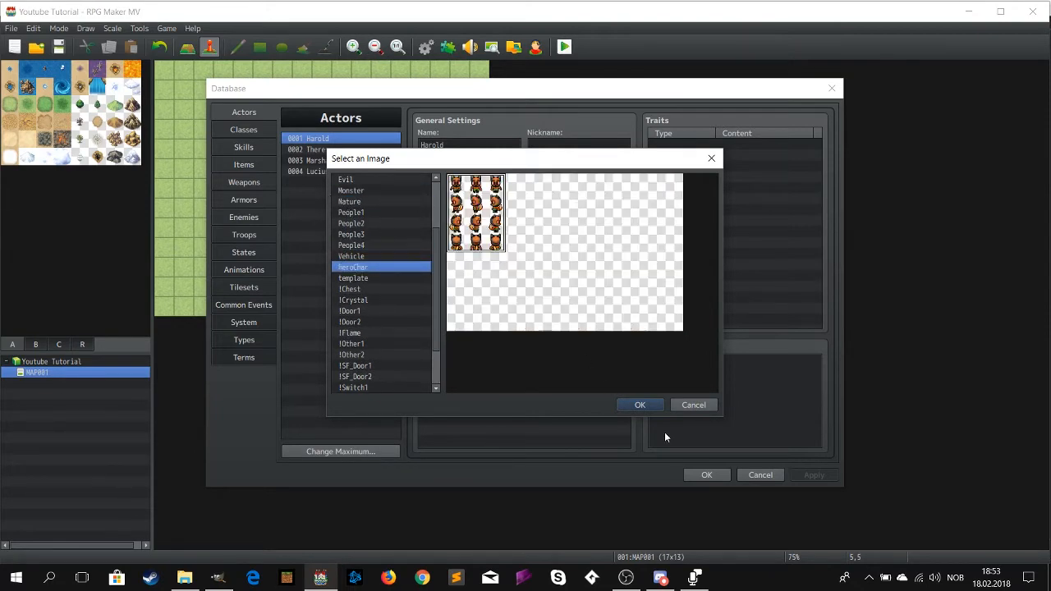
left_click(641, 404)
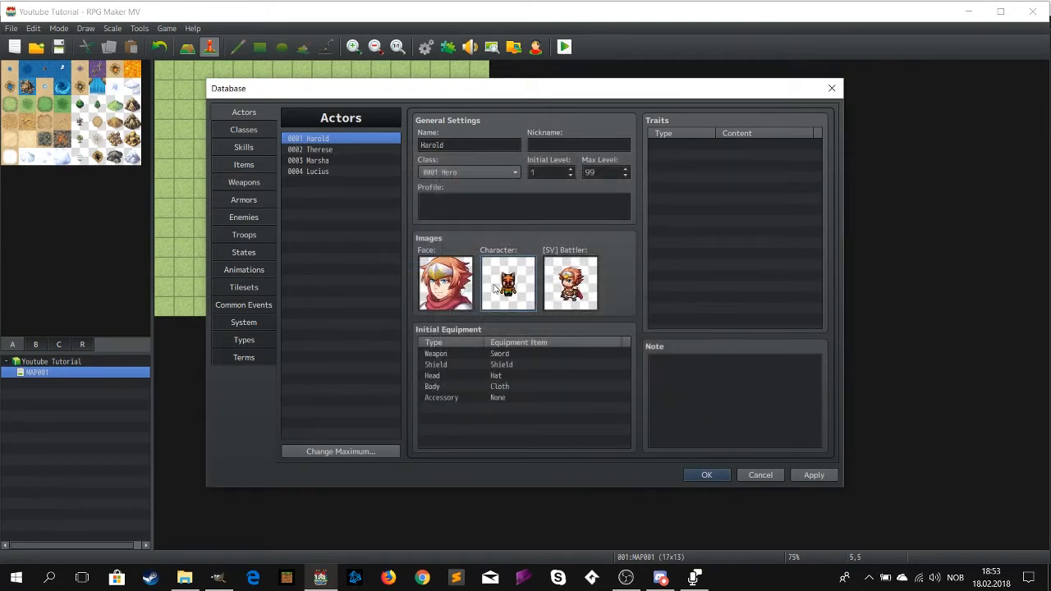
left_click(705, 474)
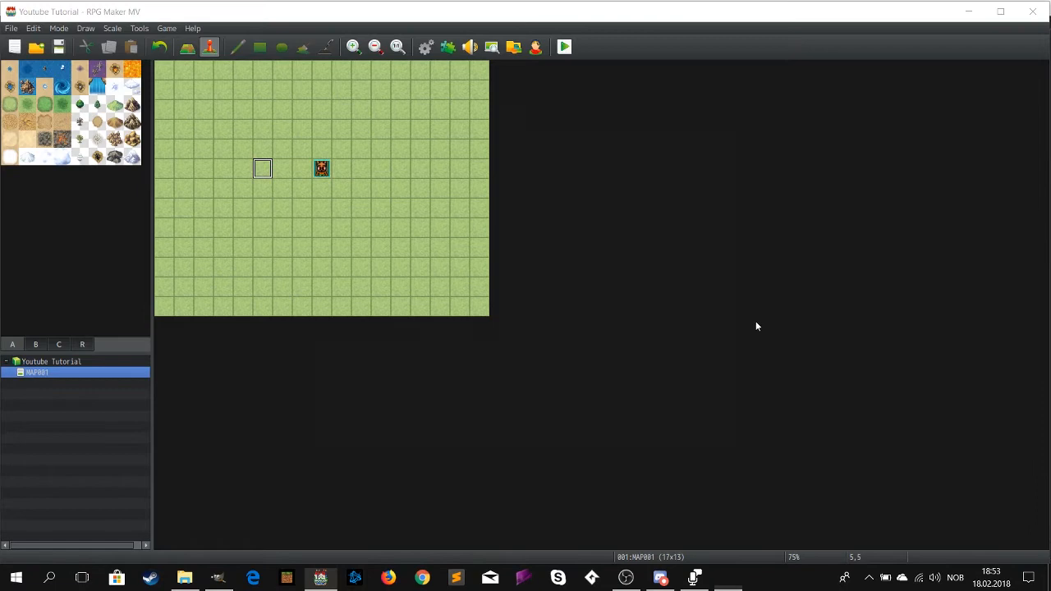
left_click(564, 46)
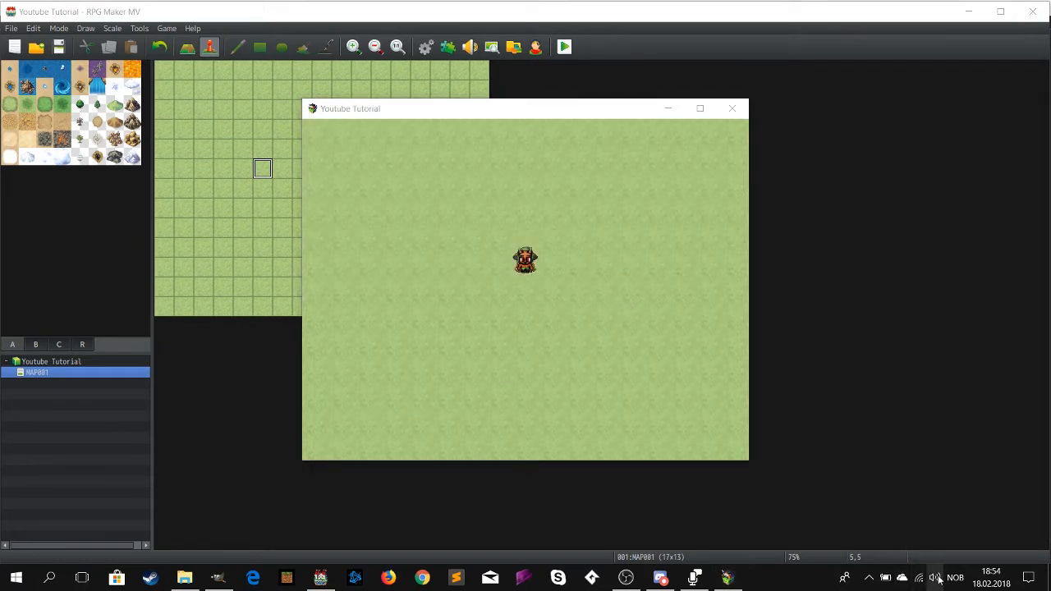
left_click(732, 108)
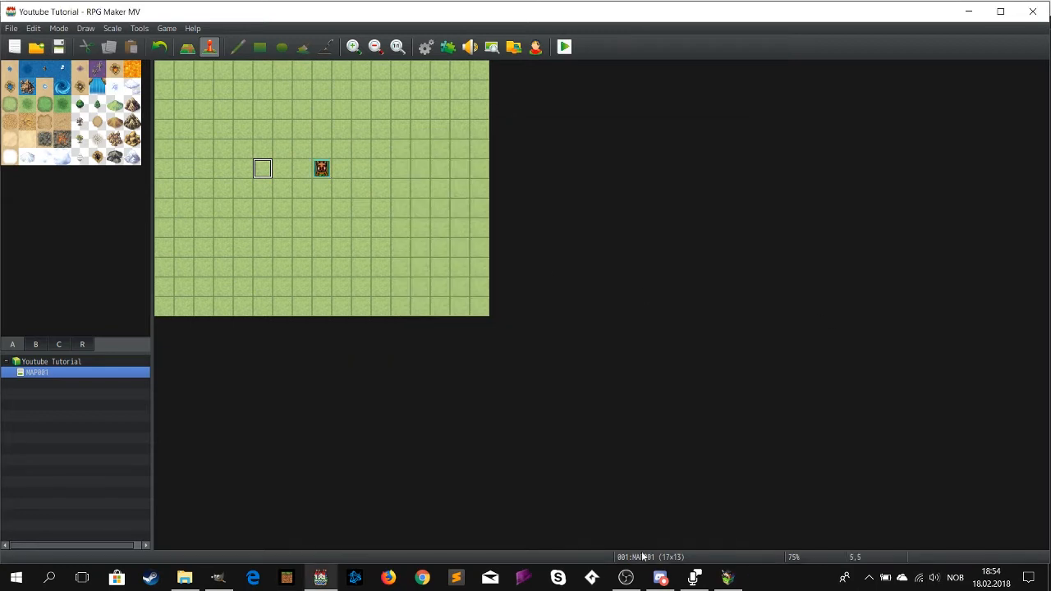
left_click(565, 46)
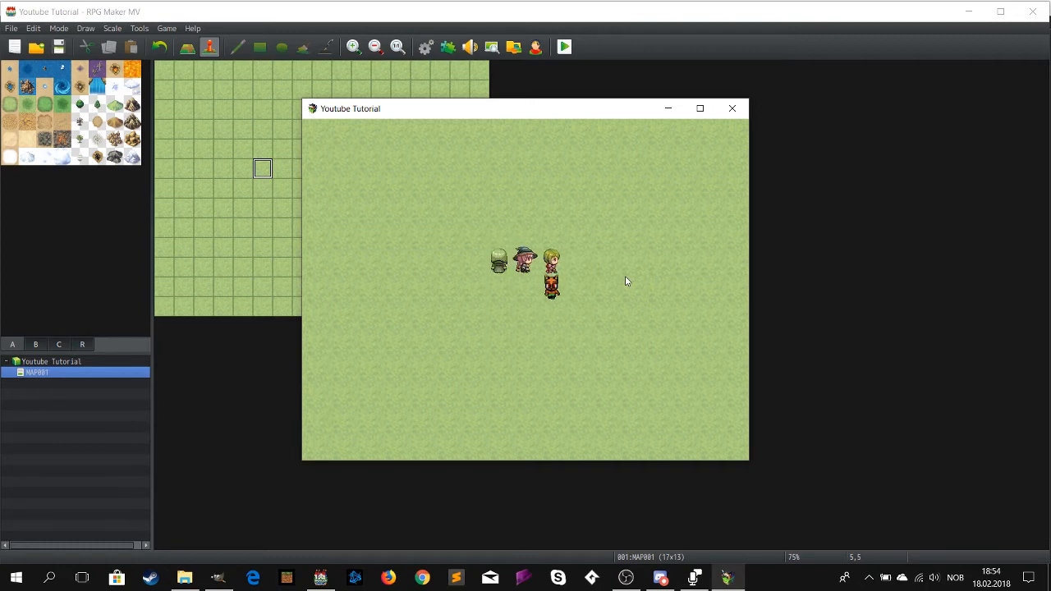
mouse_move(898, 199)
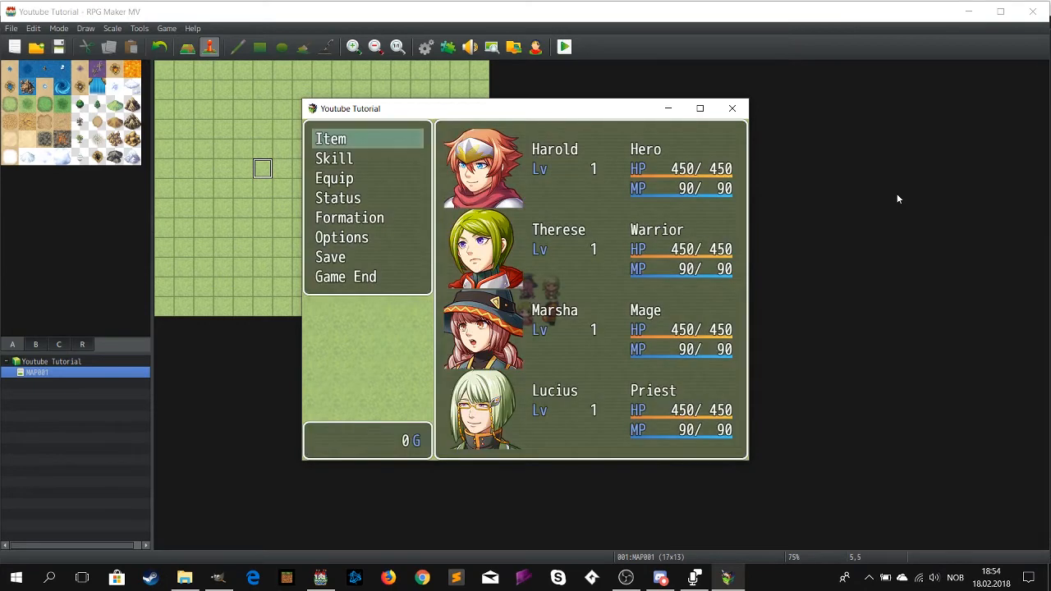
mouse_move(550, 186)
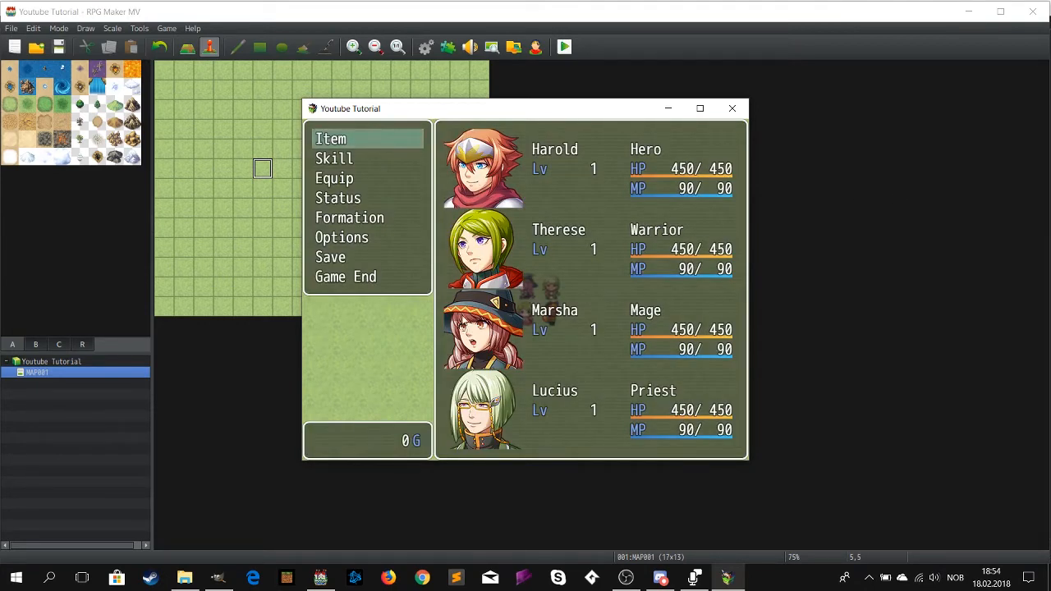
left_click(732, 108)
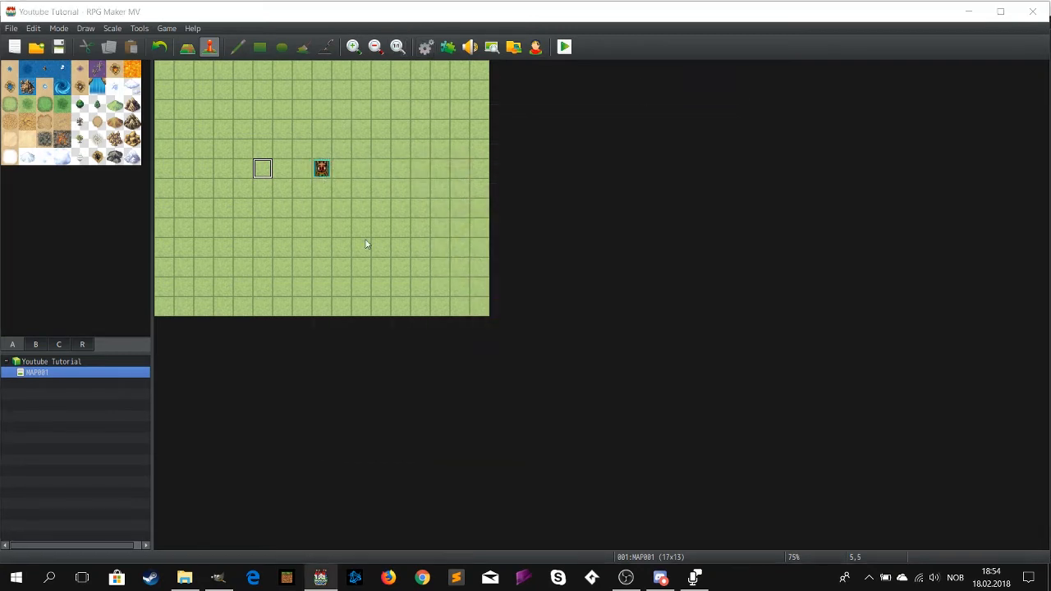
In Database > Actors, rename Harold to Foxer, clear Face and SV Battler images, and confirm
left_click(424, 46)
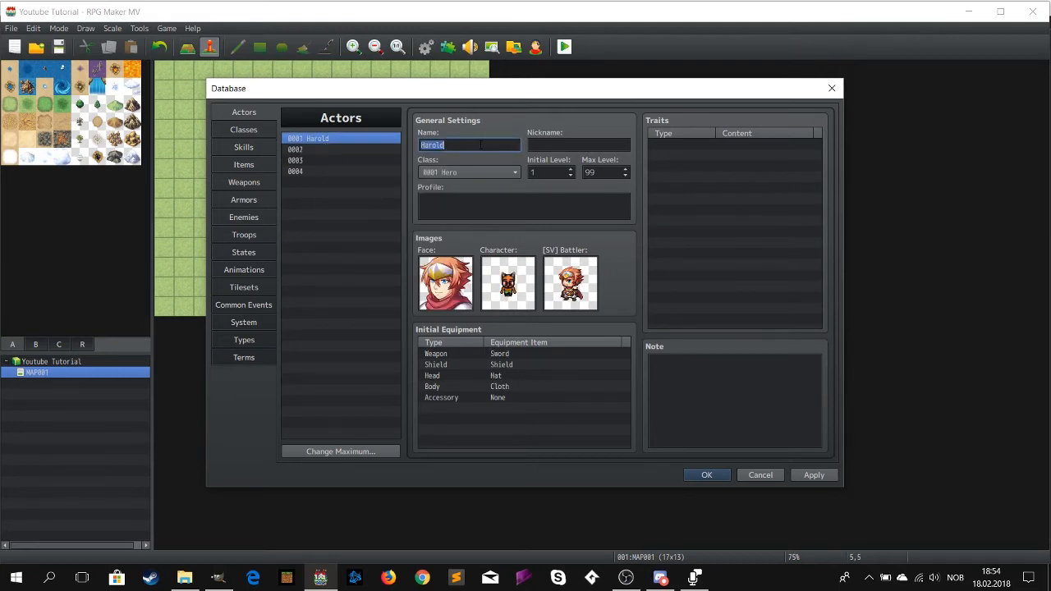
type("Foxweer")
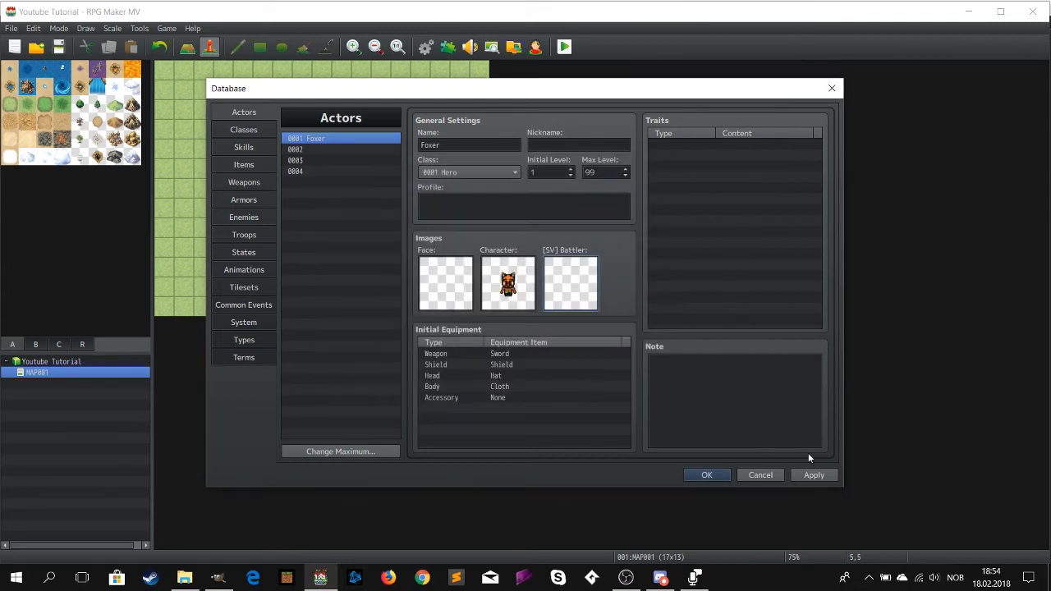
left_click(706, 475)
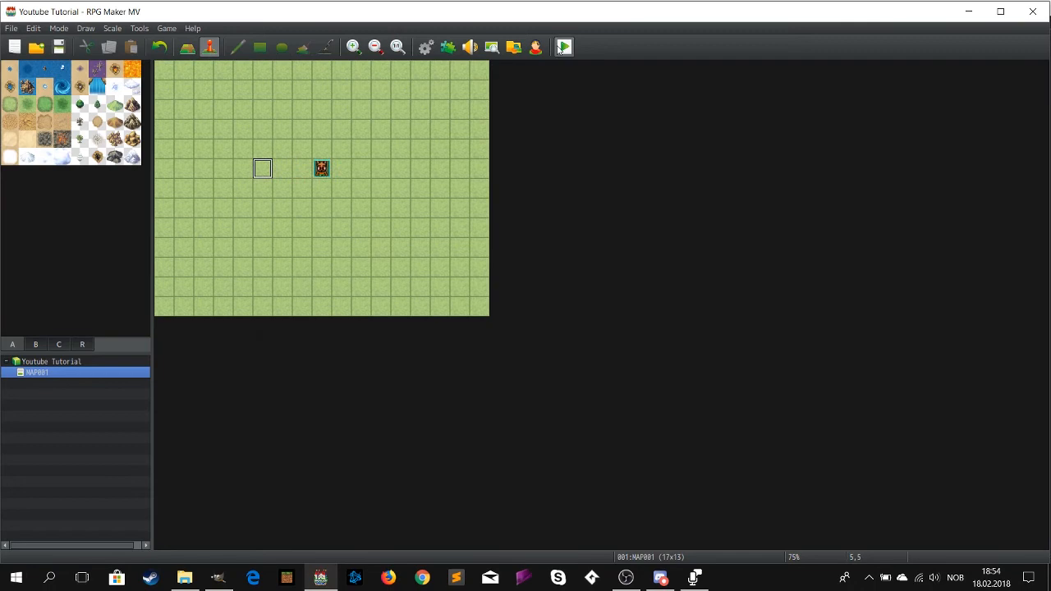
left_click(565, 46)
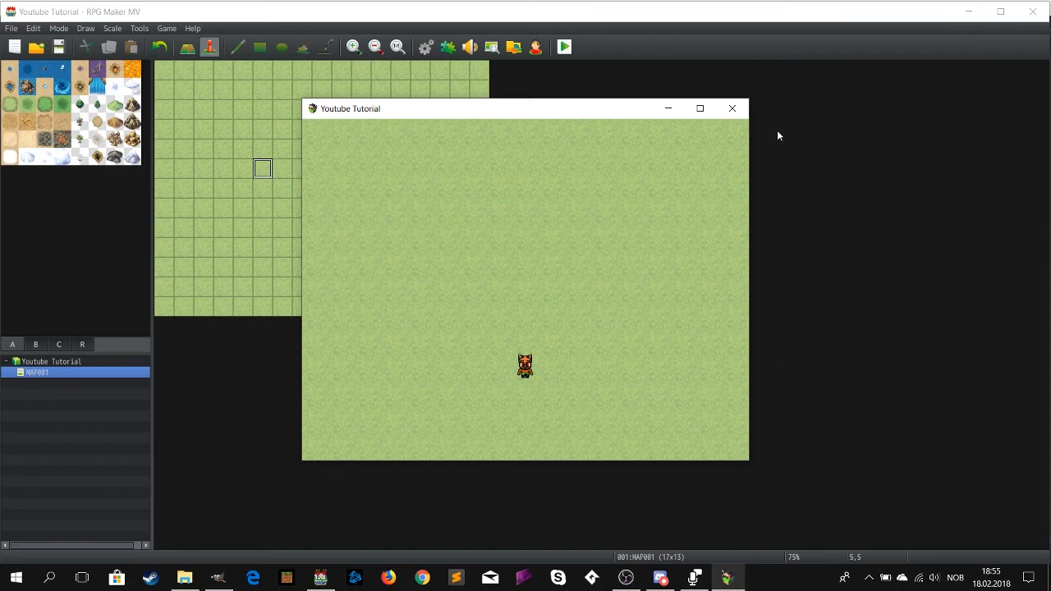
left_click(730, 108)
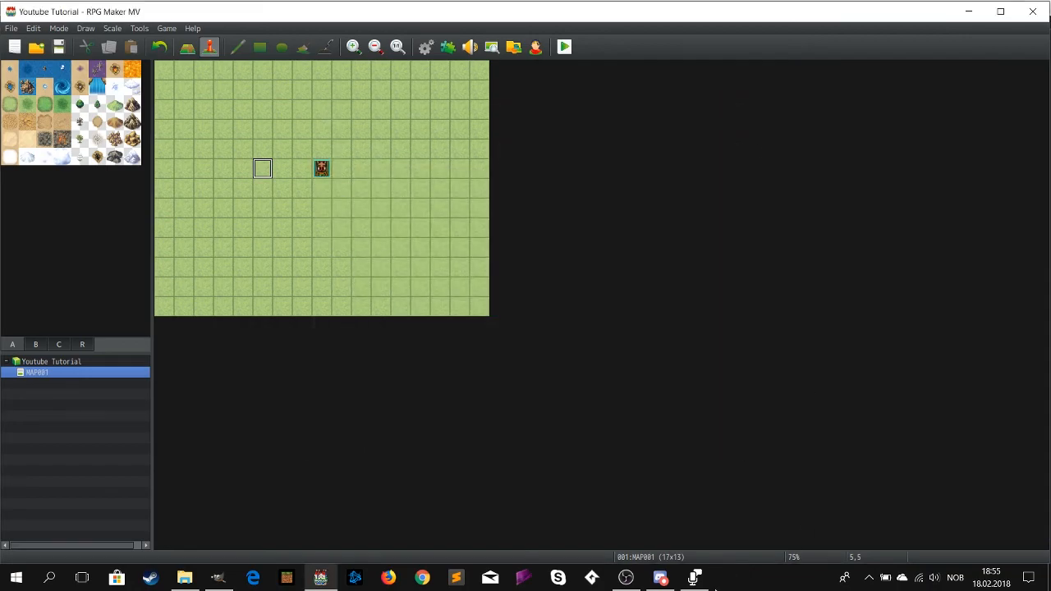